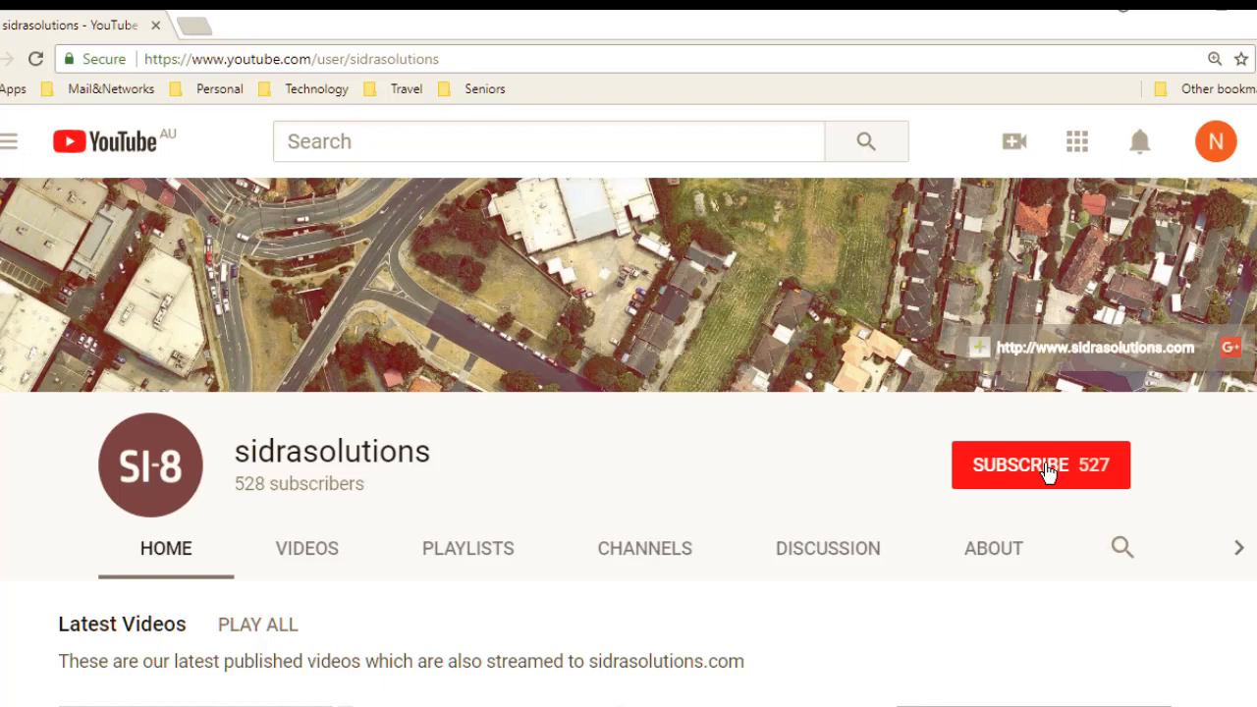
Subscribe to sidrasolutions and set the bell to notify about every new video
{"action": "left_click", "coordinate": [1040, 463]}
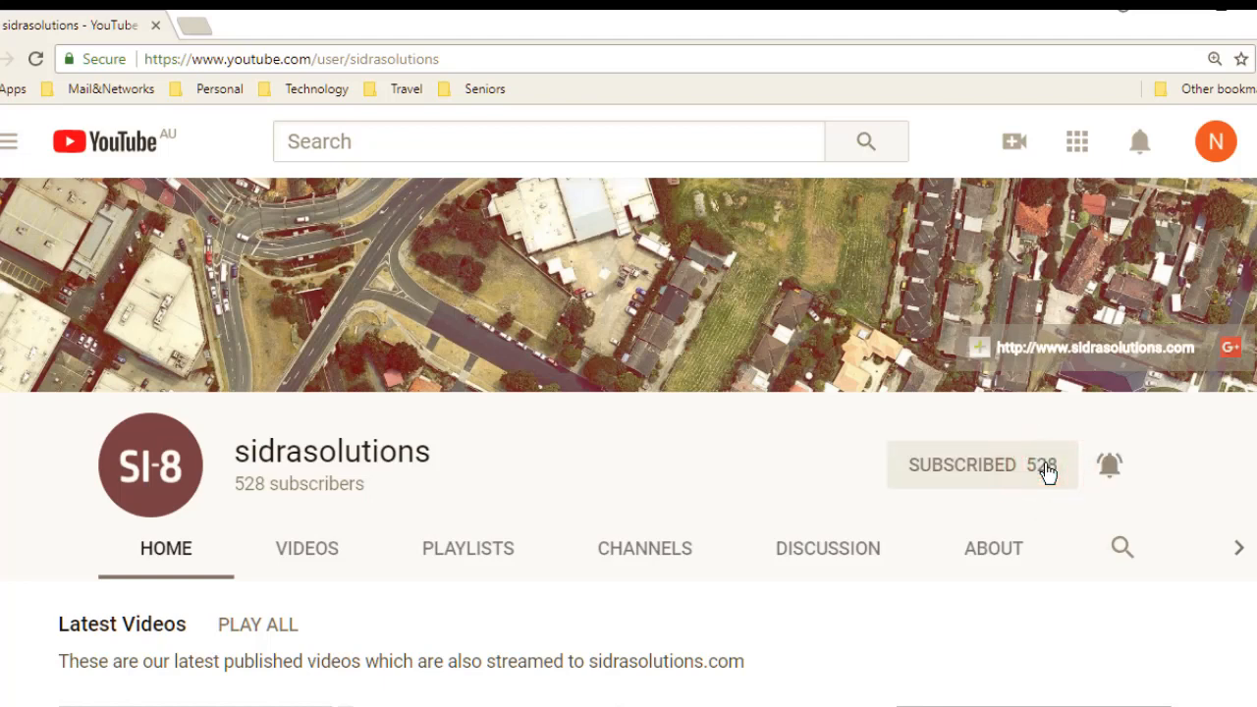
{"action": "left_click", "coordinate": [1110, 464]}
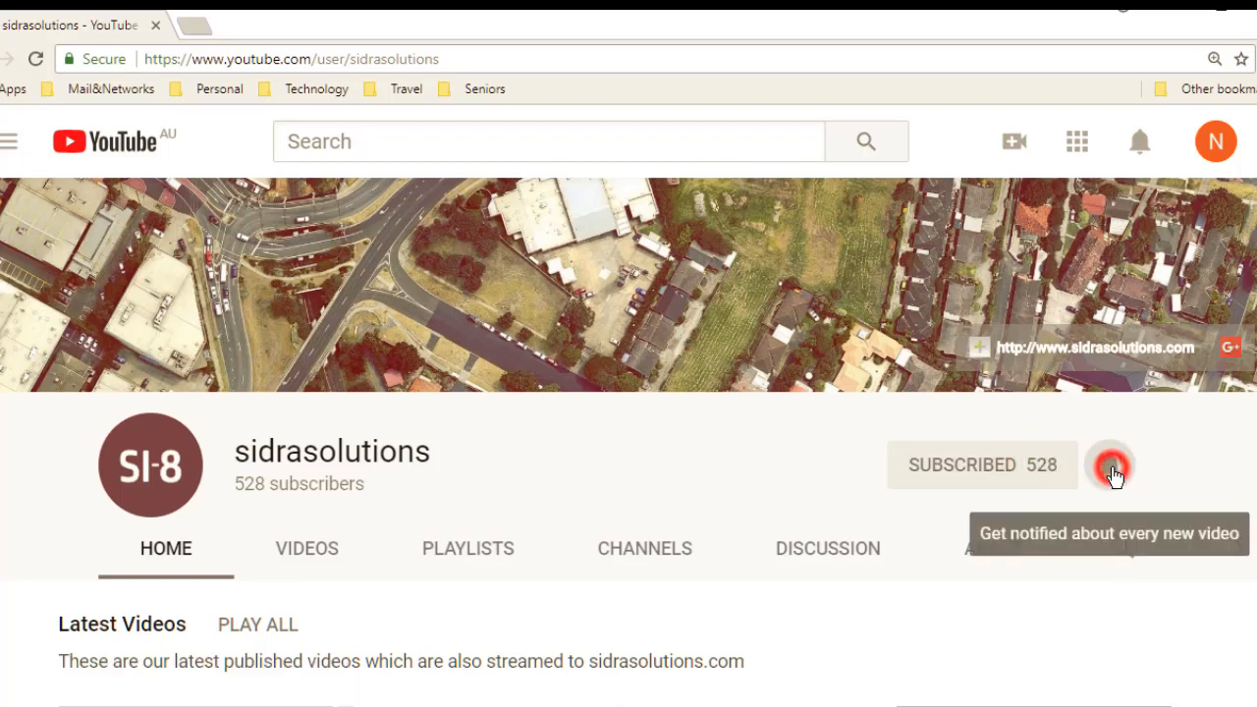
{"action": "left_click", "coordinate": [1109, 463]}
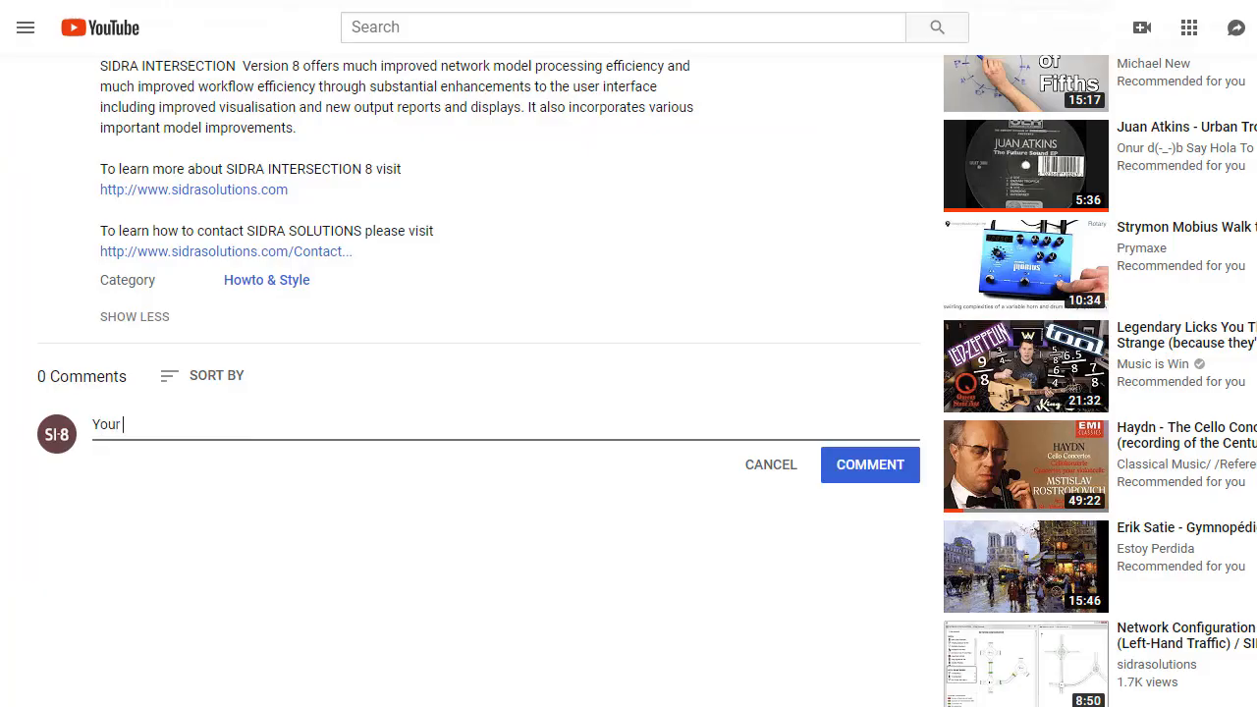
Write 'video suggestion' as a comment under the SIDRA video
{"action": "type", "text": "video suggestion"}
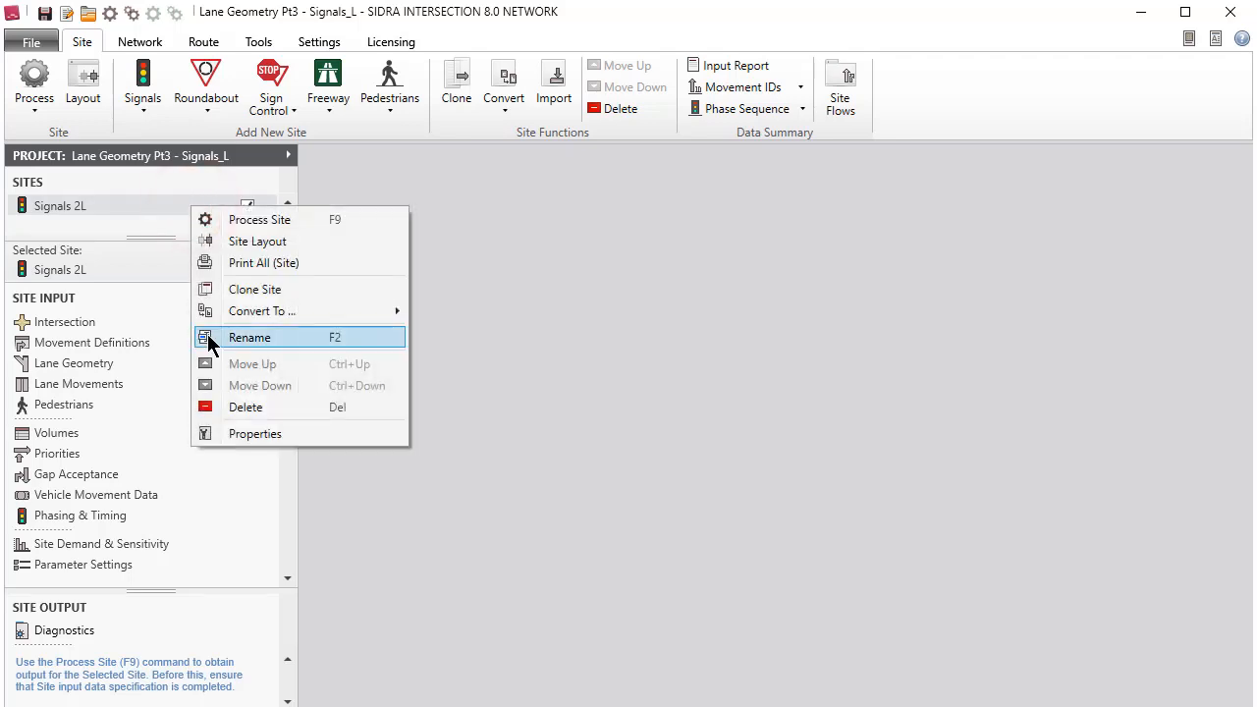
Rename the Signals 2L site to Signals 3L in the Sites list
{"action": "left_click", "coordinate": [250, 338]}
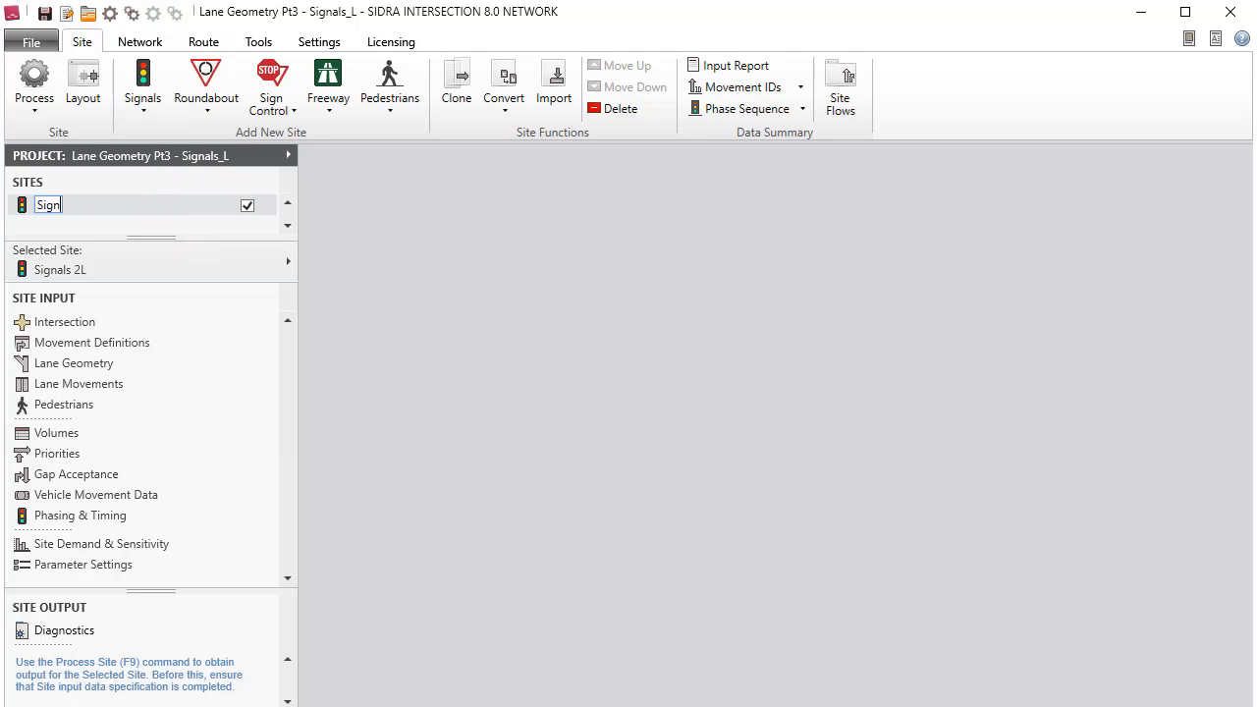
{"action": "left_click", "coordinate": [46, 11]}
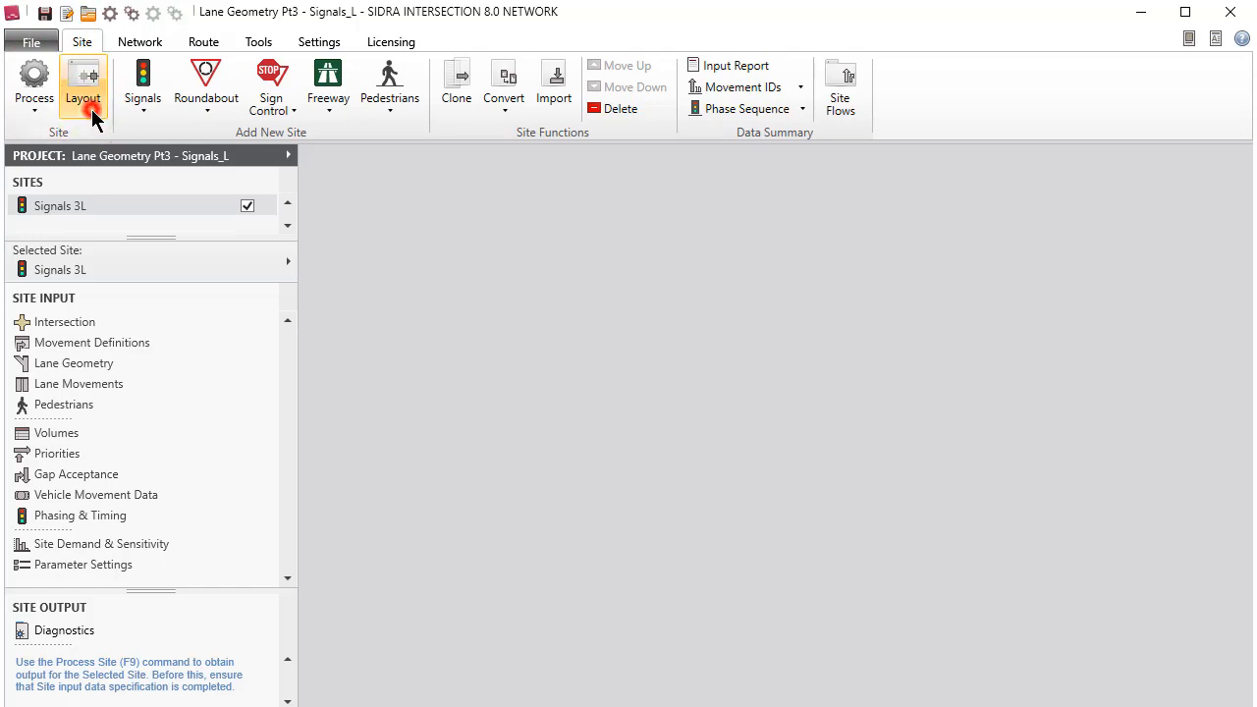
Show the Signals 3L site layout of the Walnut Street and Park Road intersection
{"action": "left_click", "coordinate": [82, 87]}
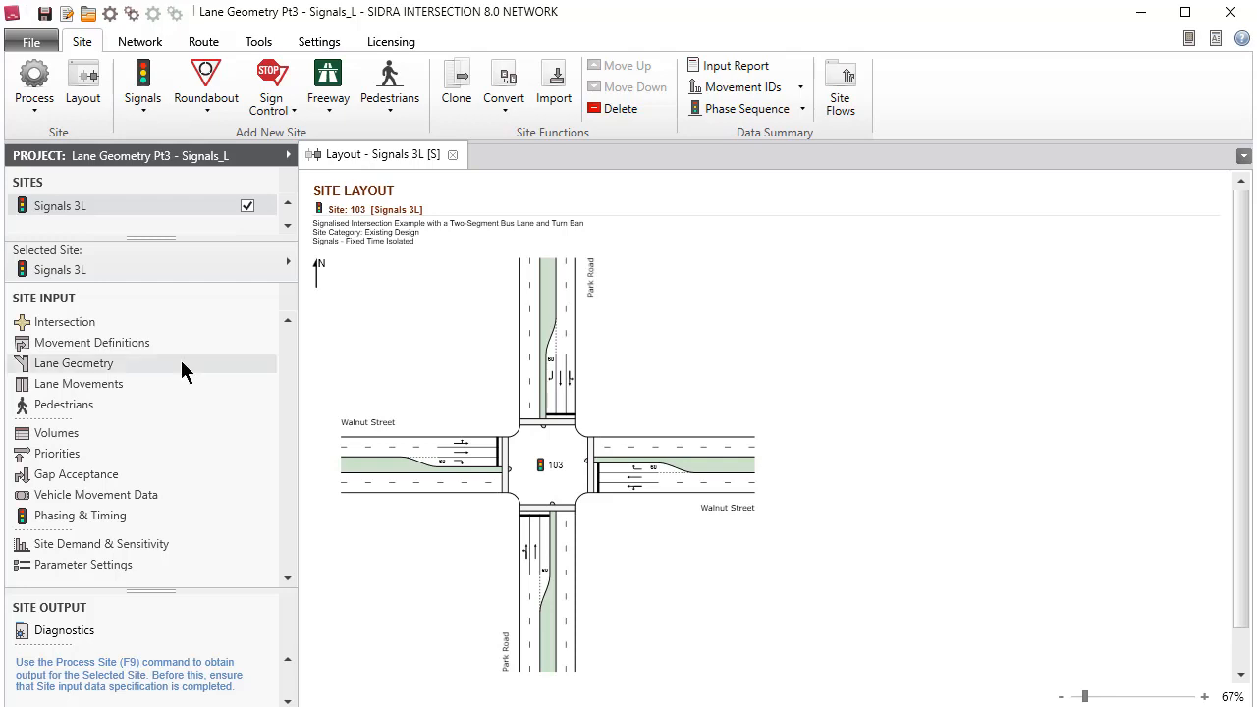
Open Lane Geometry for Signals 3L with the layout display beside the lane editor
{"action": "left_click", "coordinate": [75, 361]}
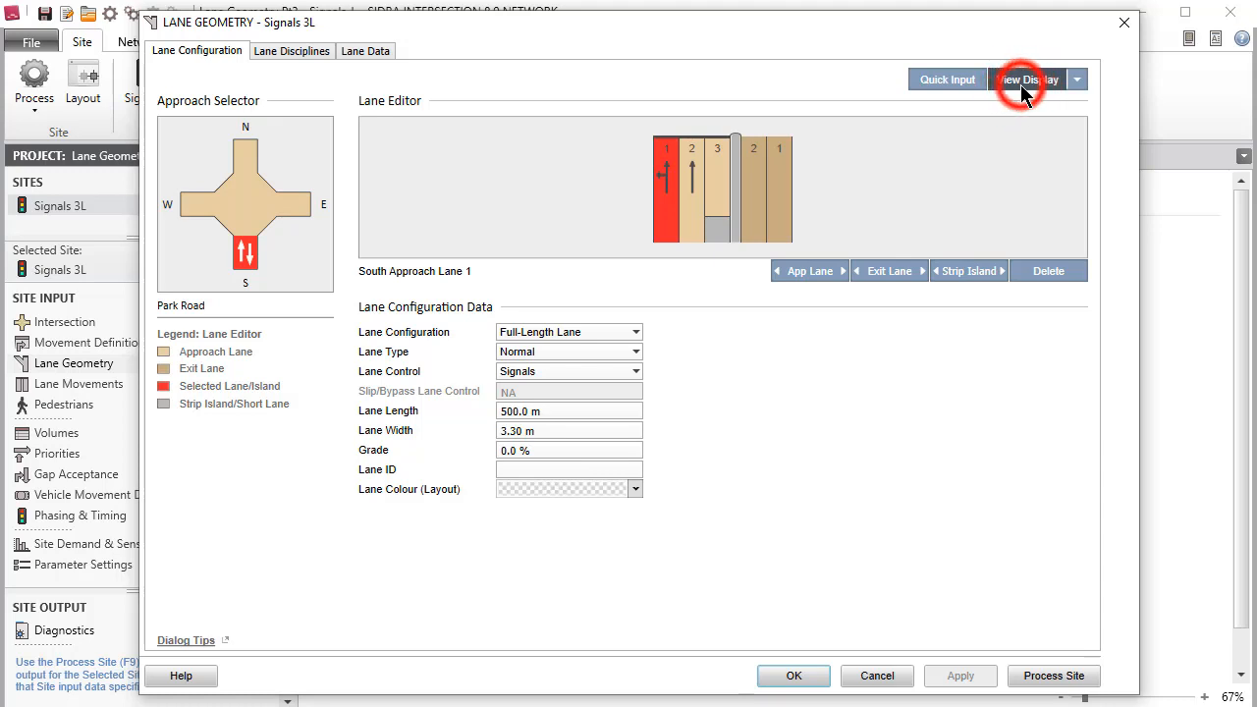
{"action": "left_click", "coordinate": [1028, 79]}
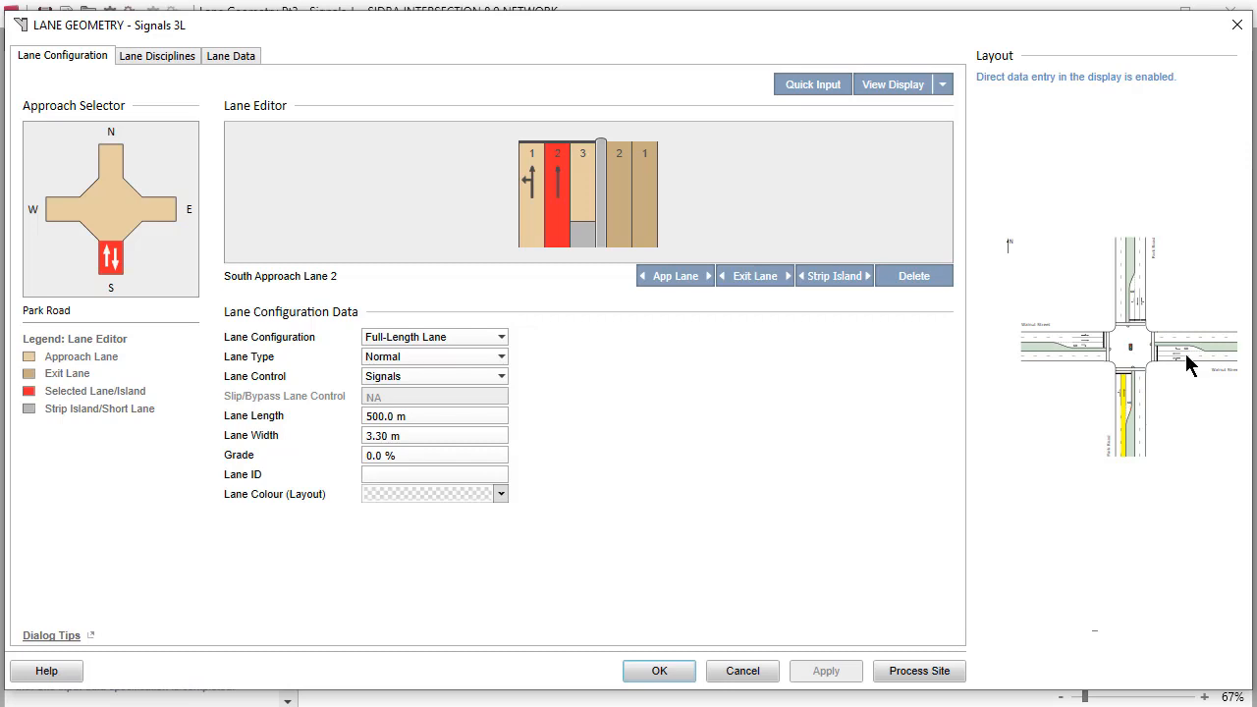
Review the North approach lanes, then select the West approach of Walnut Street
{"action": "left_click", "coordinate": [157, 208]}
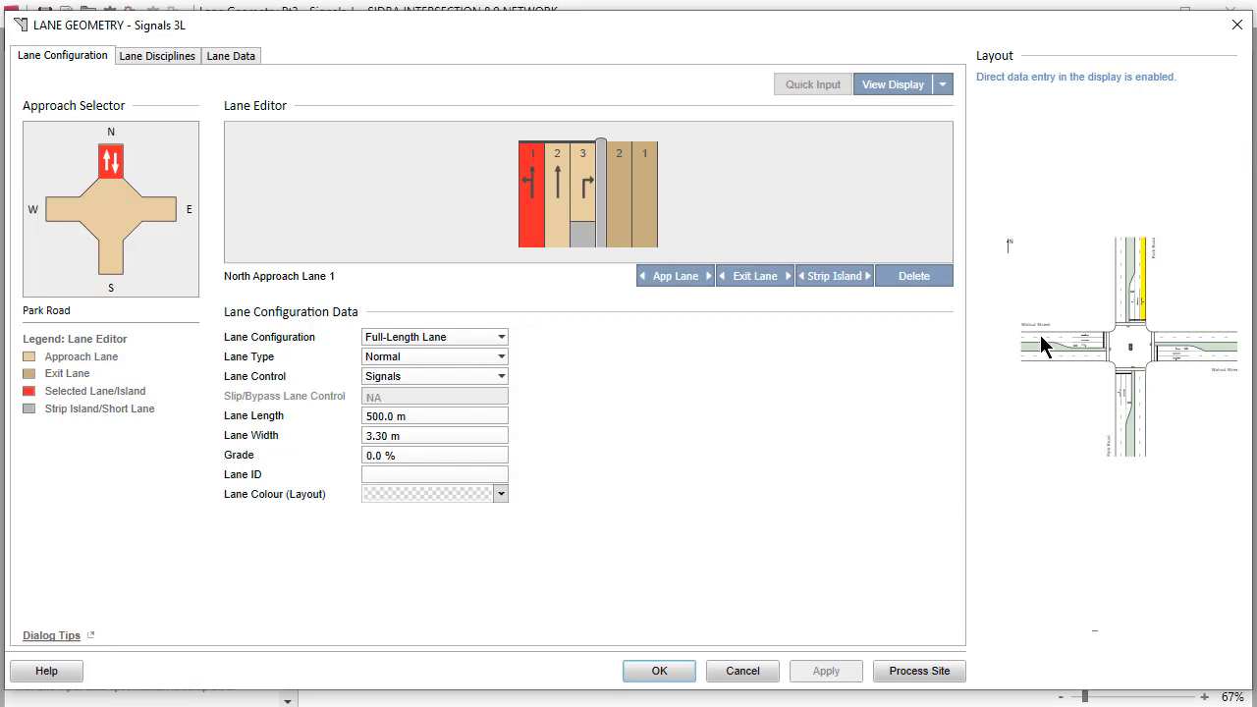
{"action": "right_click", "coordinate": [1064, 343]}
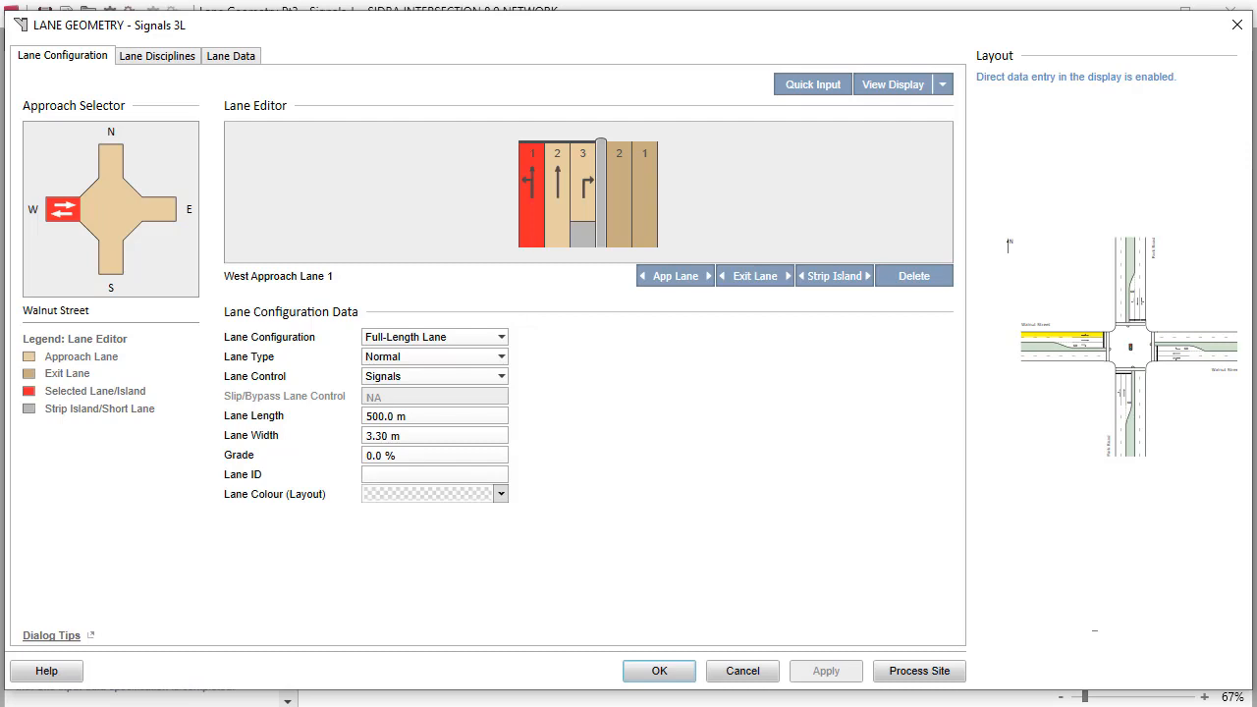
{"action": "mouse_move", "coordinate": [163, 217]}
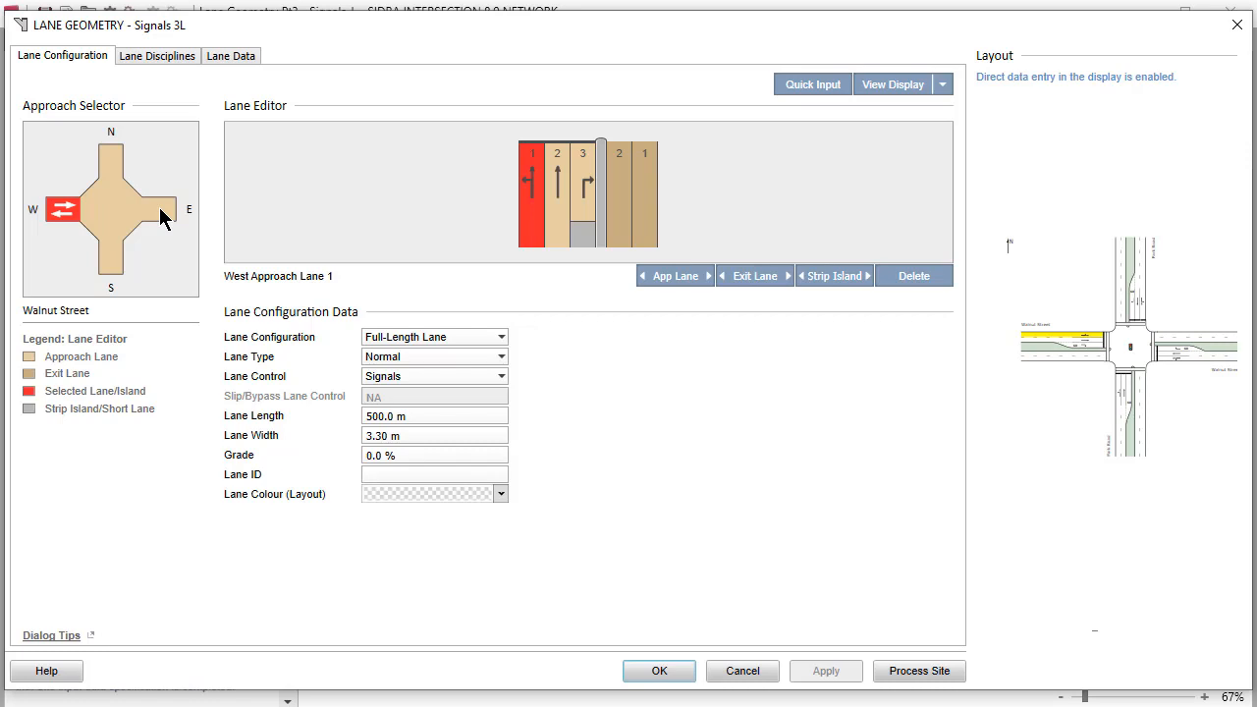
Make East approach lane 1 a Two-Segment Lane with upstream segment ID B and a colour
{"action": "left_click", "coordinate": [159, 208]}
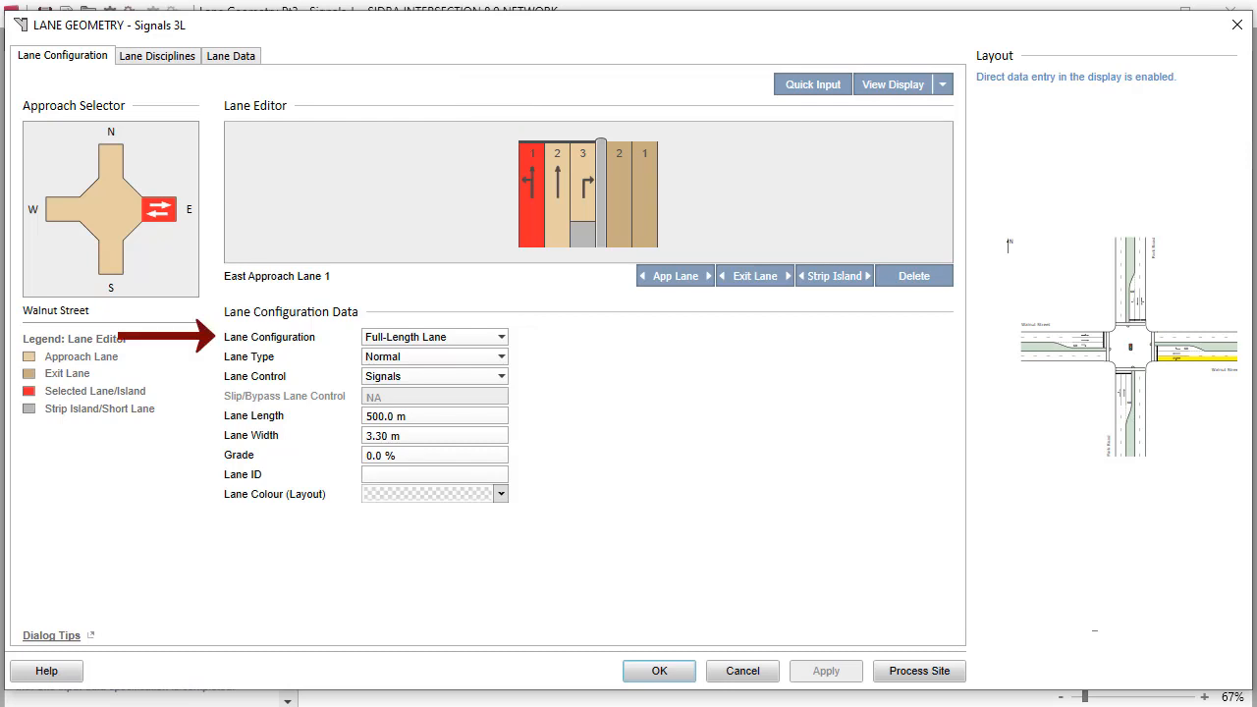
{"action": "left_click", "coordinate": [499, 337]}
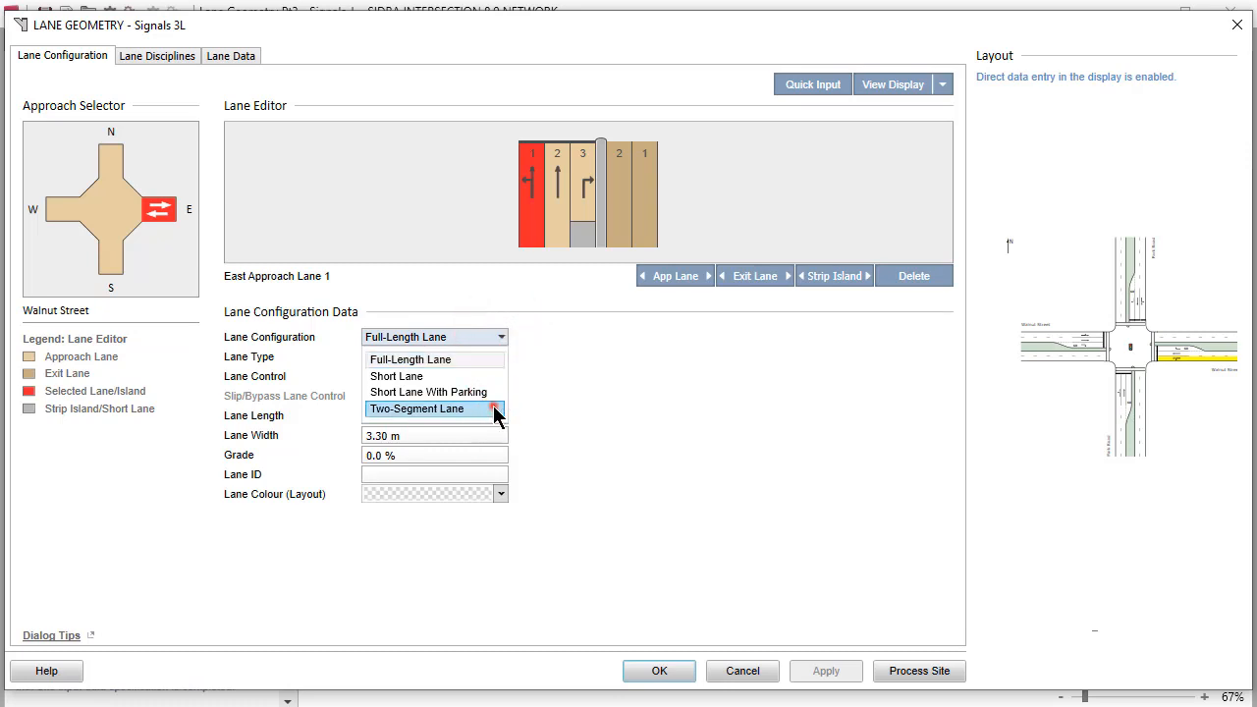
{"action": "left_click", "coordinate": [416, 409]}
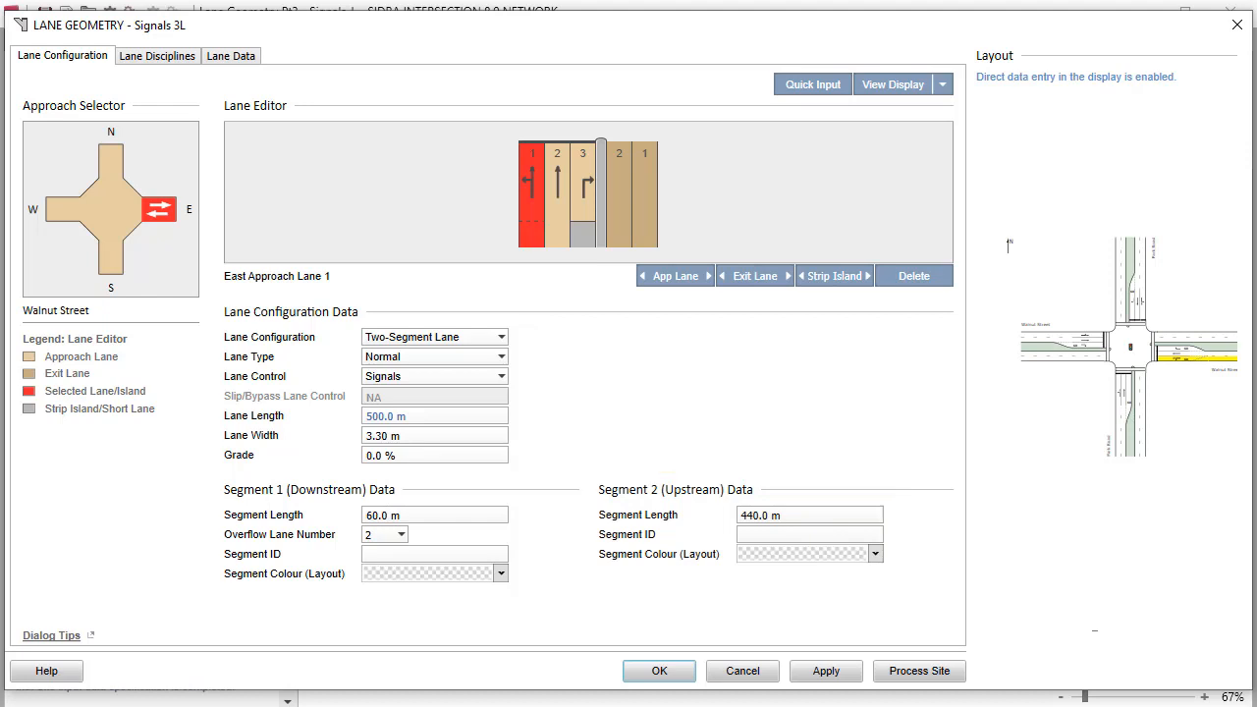
{"action": "type", "text": "B"}
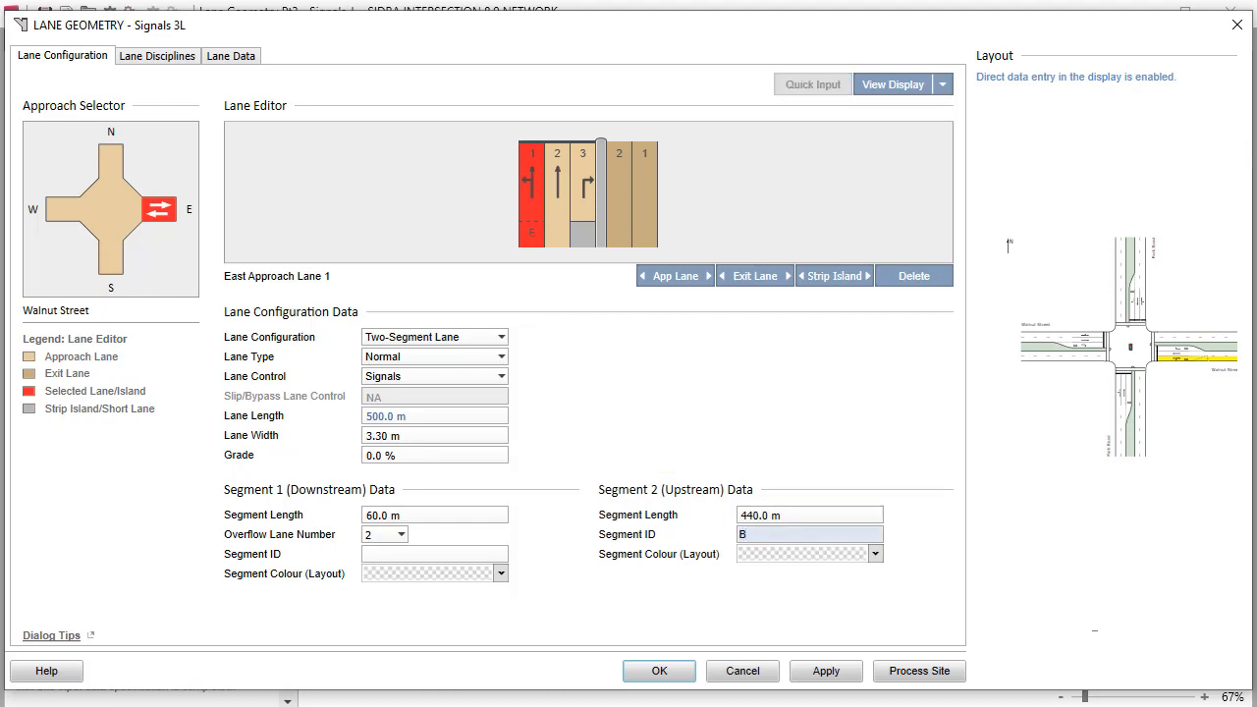
{"action": "left_click", "coordinate": [872, 554]}
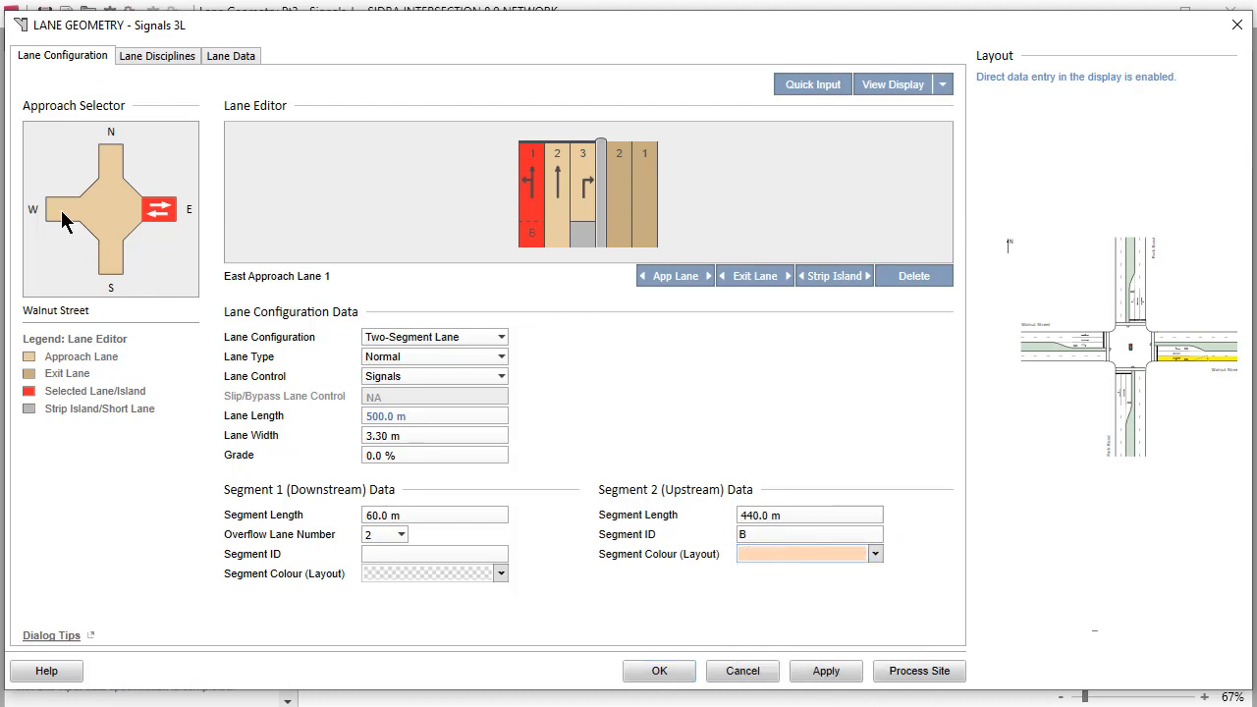
Give West exit lane 1 on Walnut Street the lane ID B
{"action": "left_click", "coordinate": [63, 208]}
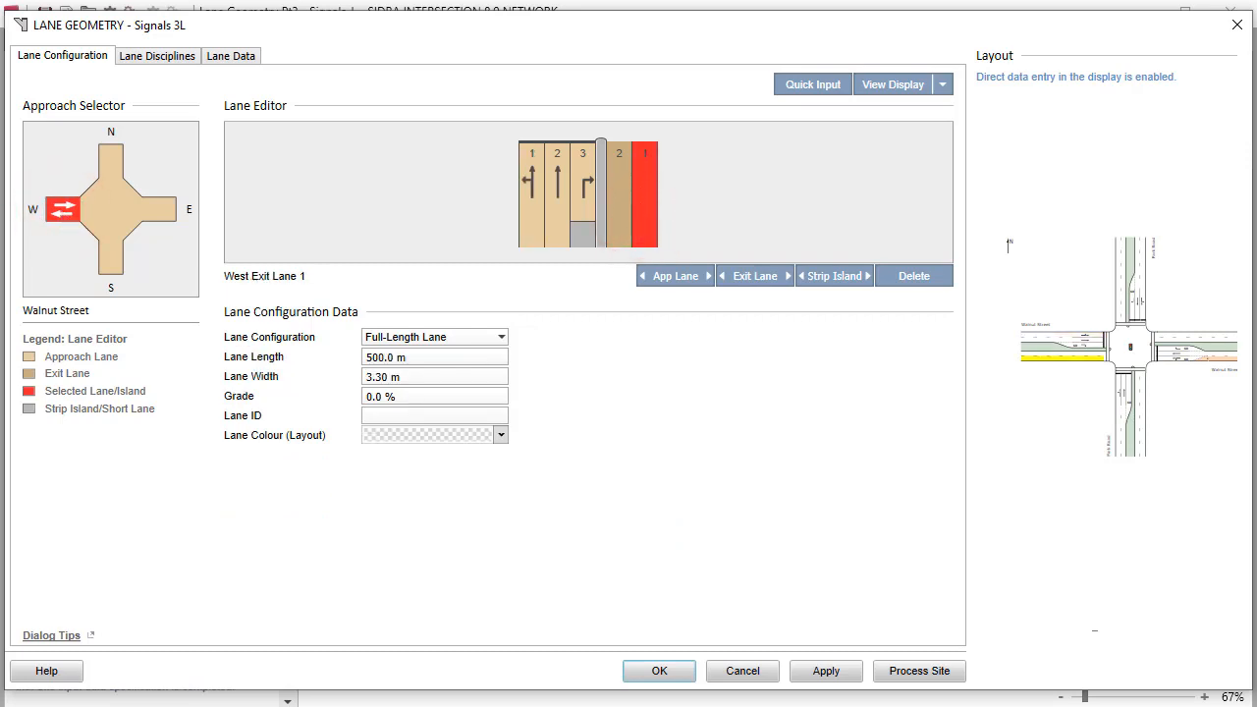
{"action": "left_click", "coordinate": [434, 414]}
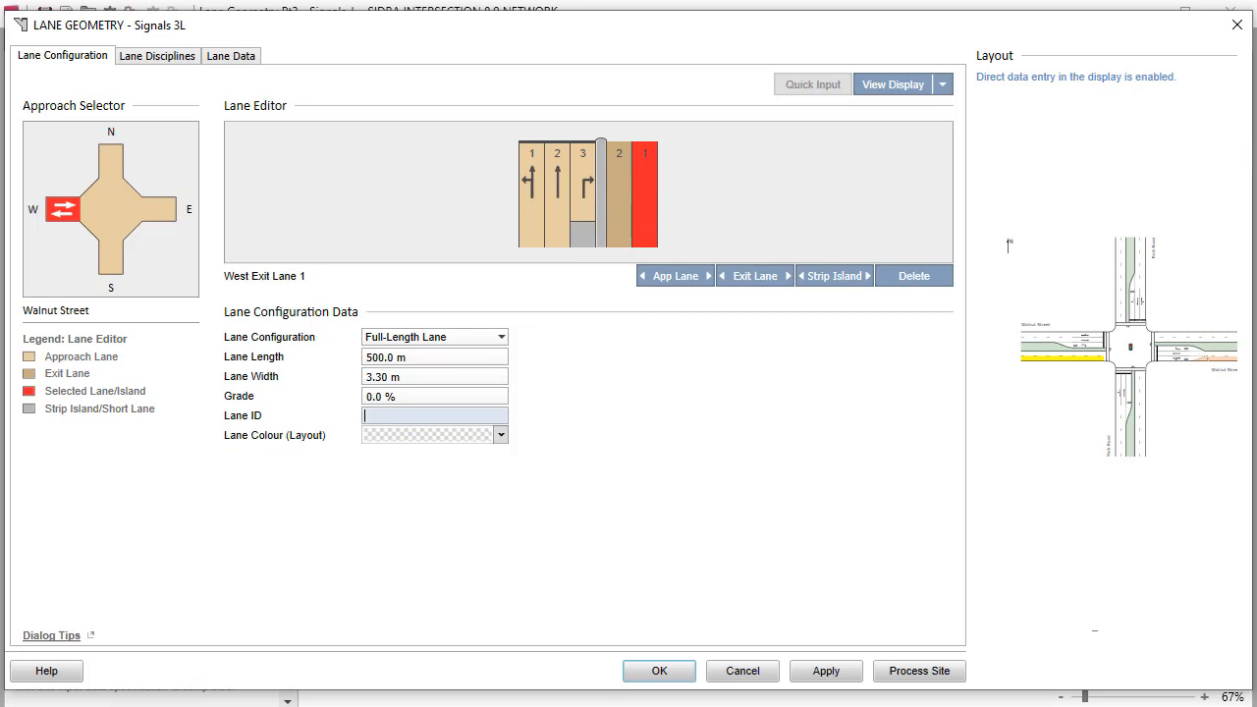
{"action": "type", "text": "B"}
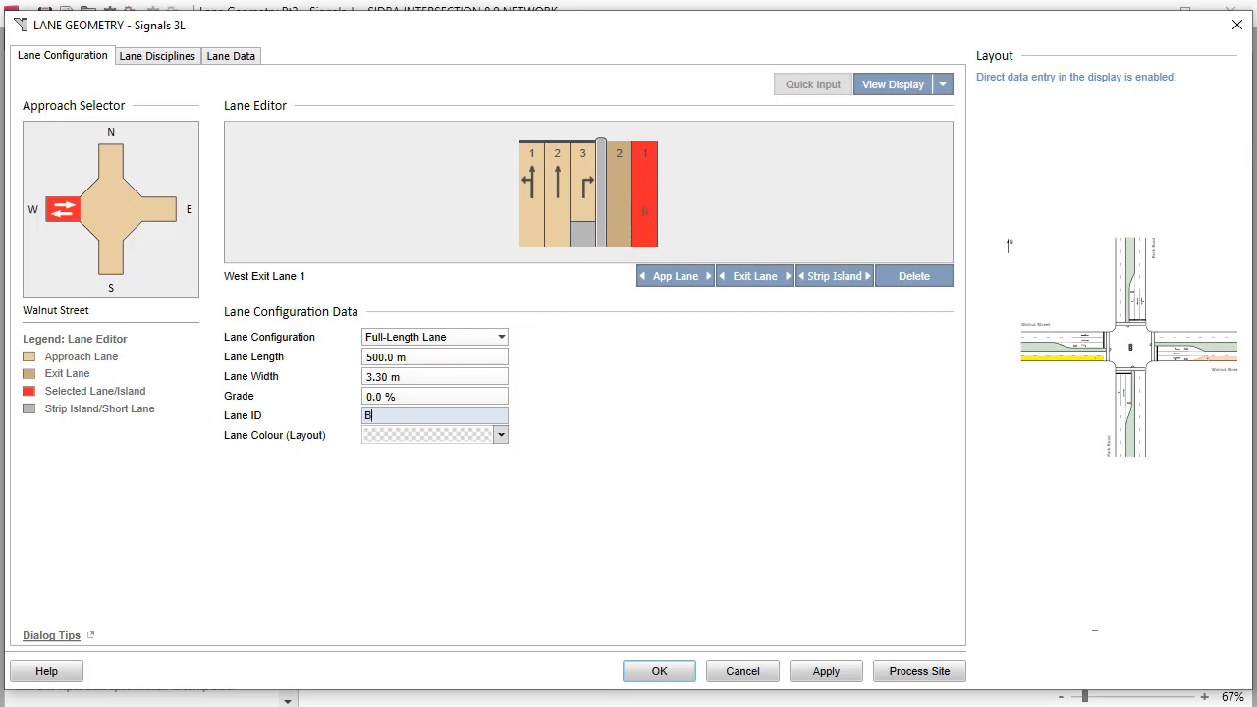
{"action": "left_click", "coordinate": [501, 434]}
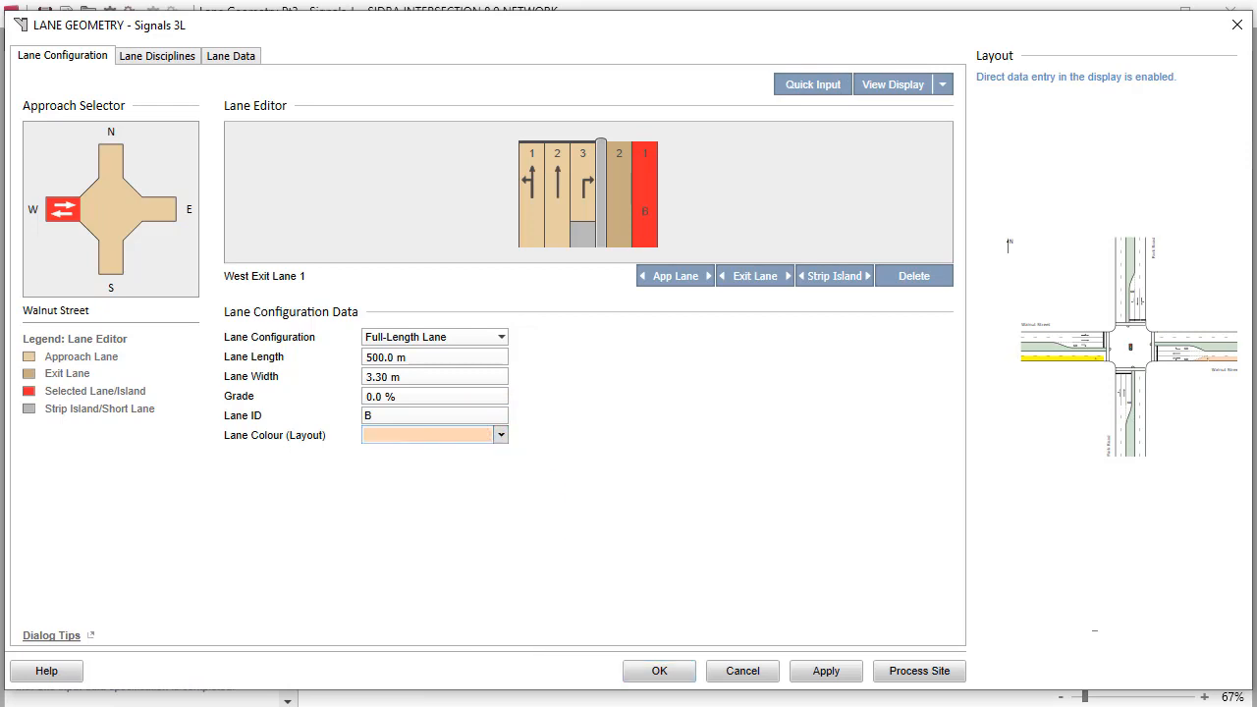
{"action": "mouse_move", "coordinate": [1147, 322]}
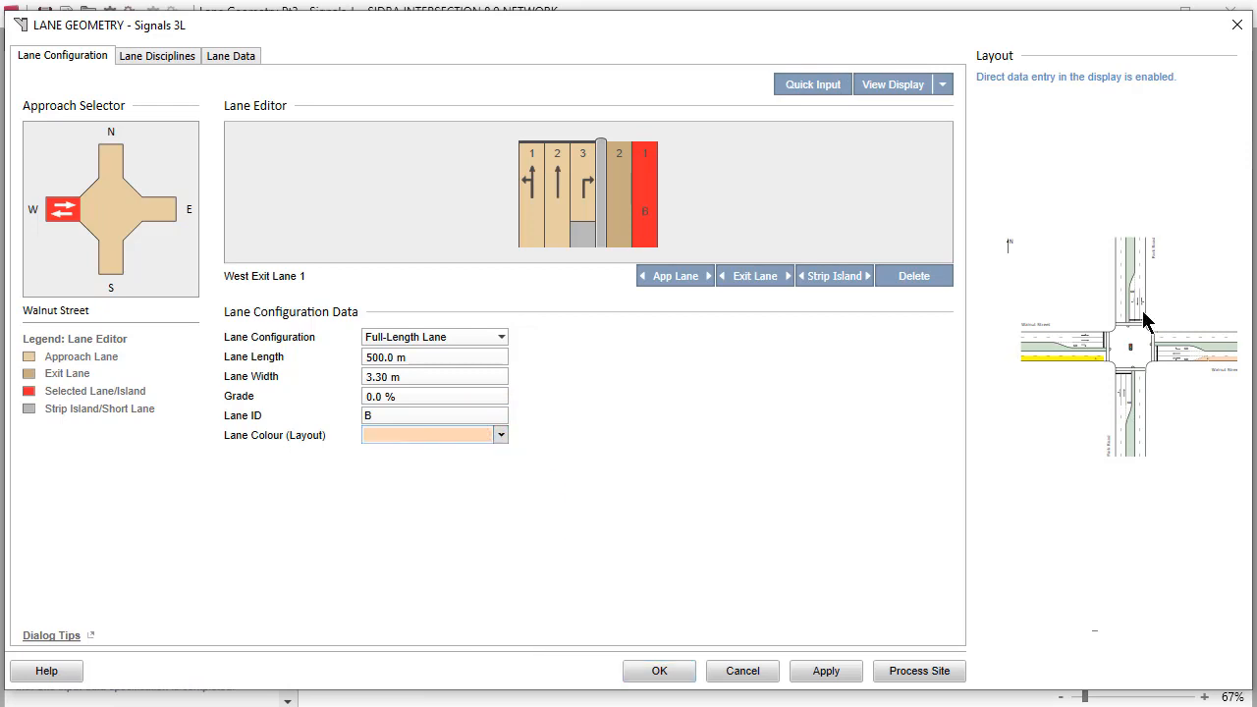
Set North approach lane 1 to Slip/Bypass (High Angle) with giveway/yield control
{"action": "left_click", "coordinate": [110, 161]}
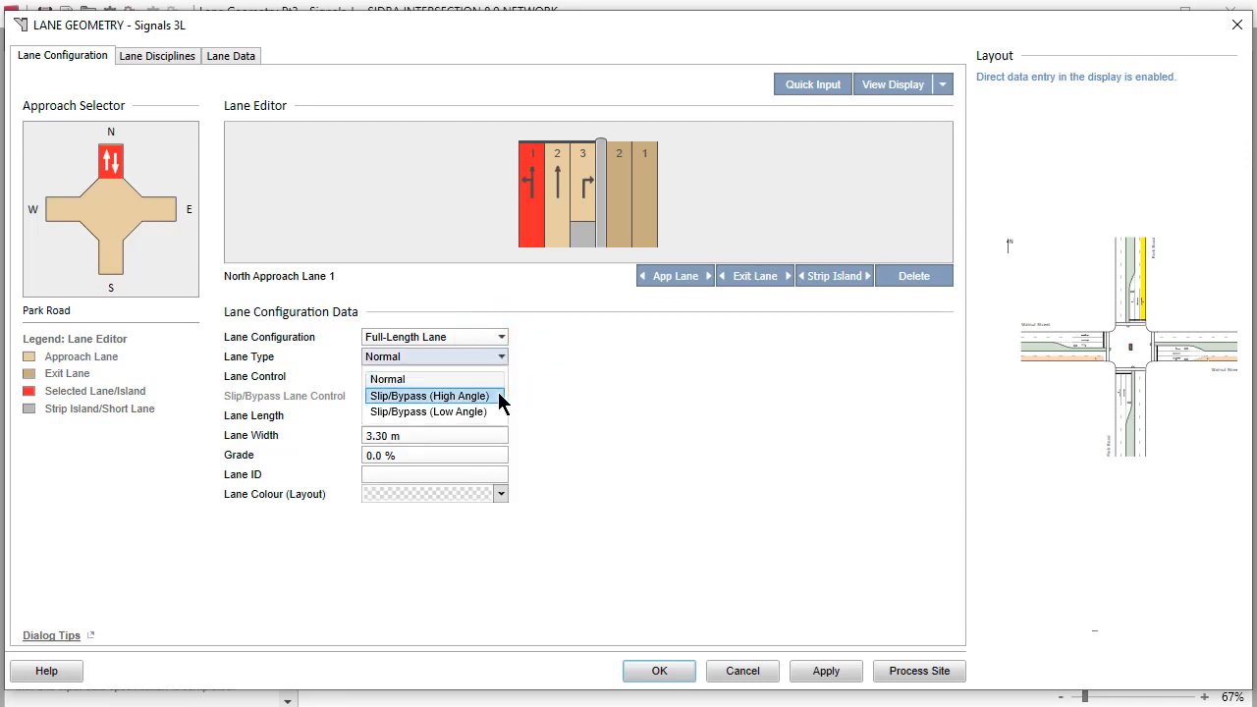
{"action": "left_click", "coordinate": [428, 395]}
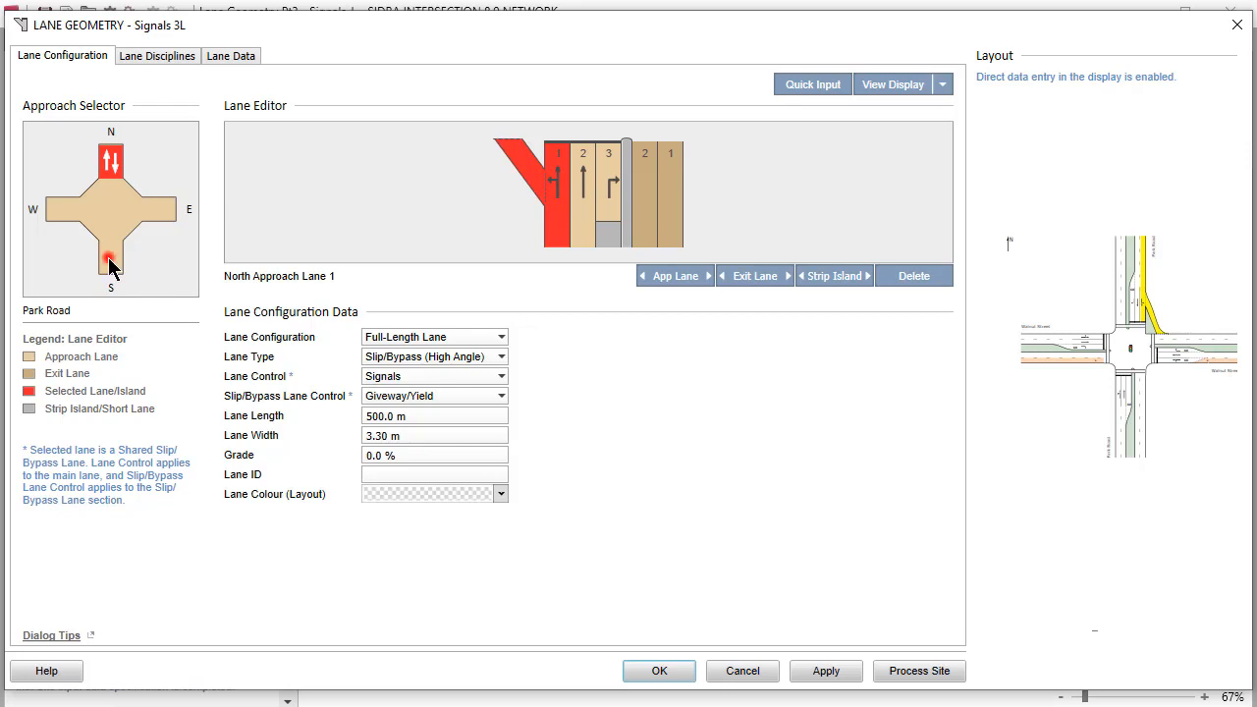
Set the south leg strip island's front width to 5.3 m, matching its back
{"action": "left_click", "coordinate": [110, 259]}
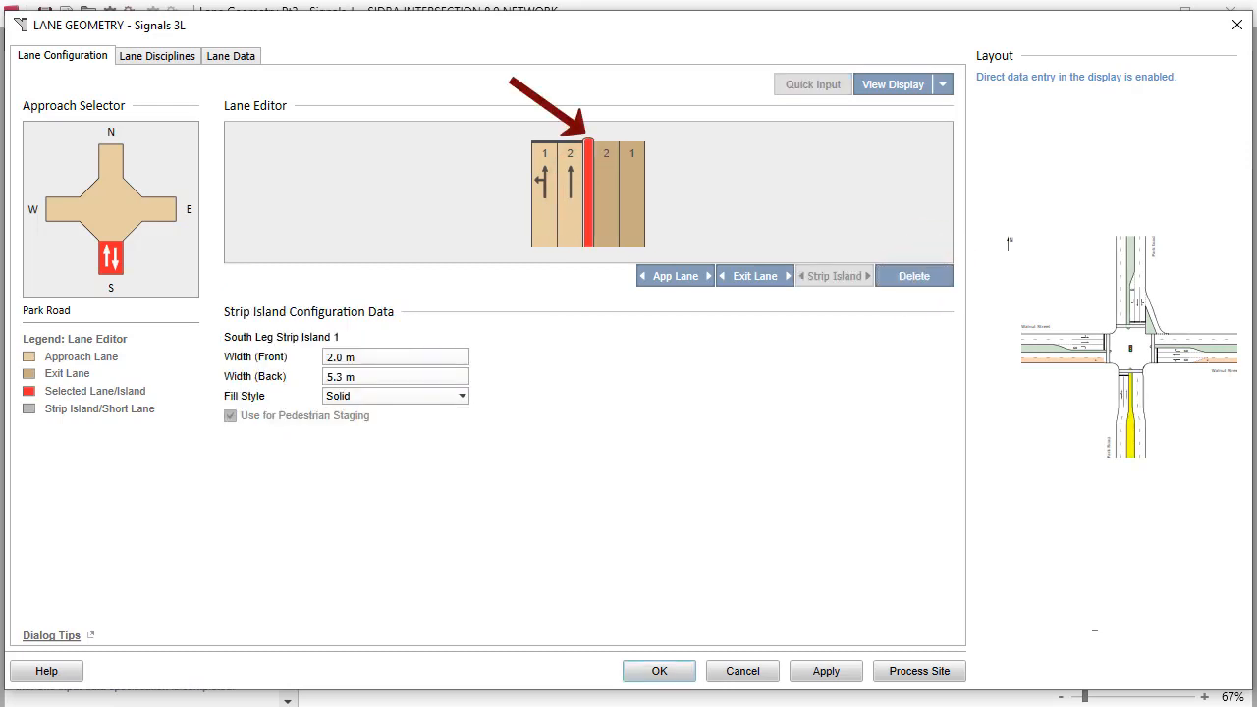
{"action": "type", "text": "5"}
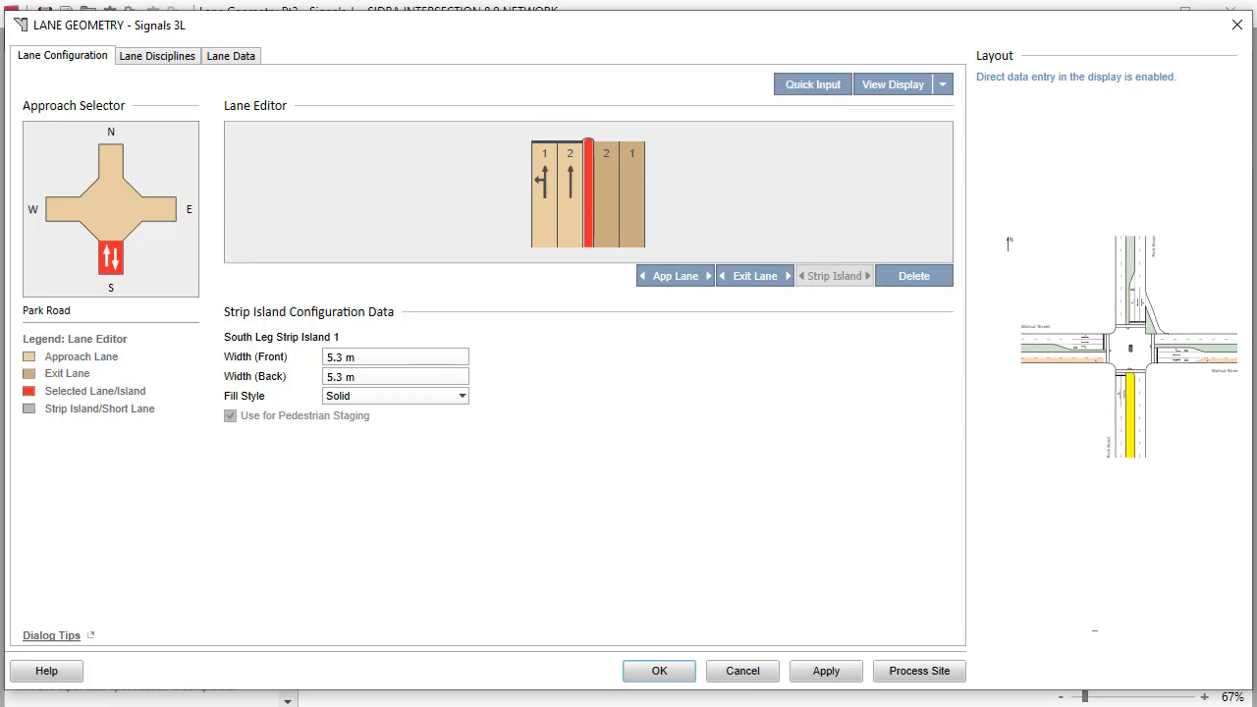
{"action": "left_click", "coordinate": [157, 55]}
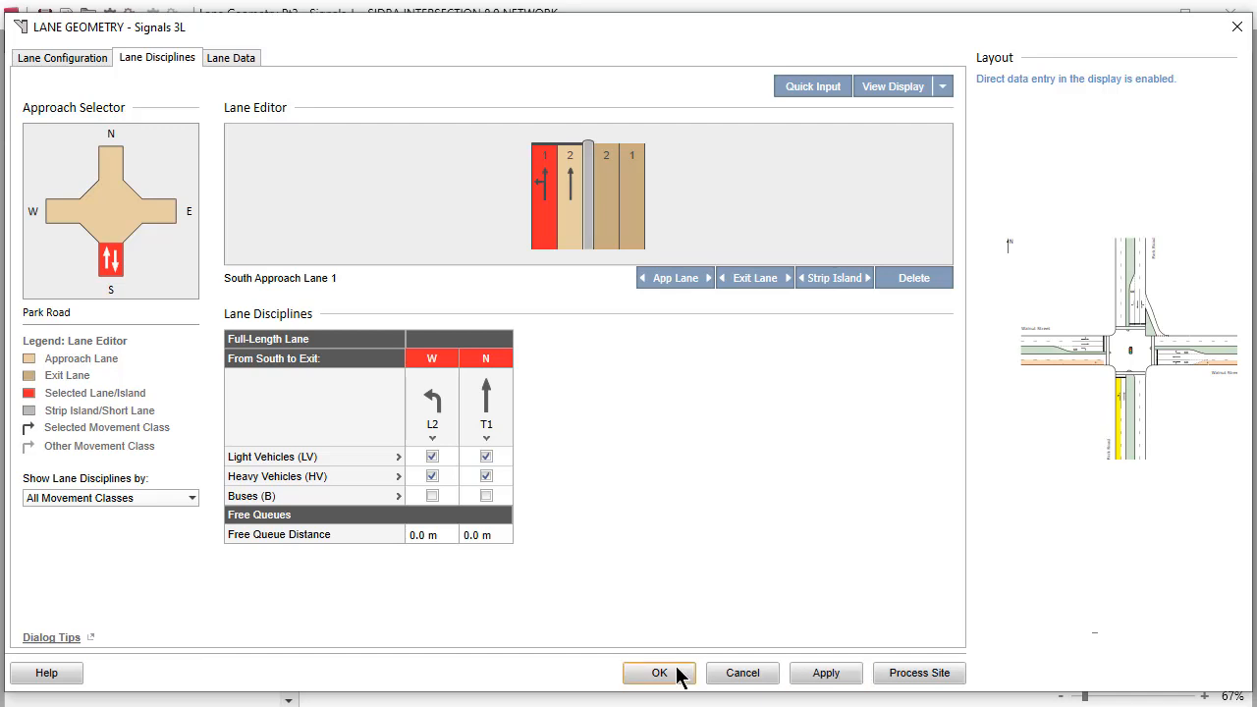
Attempt to save the lane geometry and dismiss the unallocated-buses warning to keep editing
{"action": "left_click", "coordinate": [659, 671]}
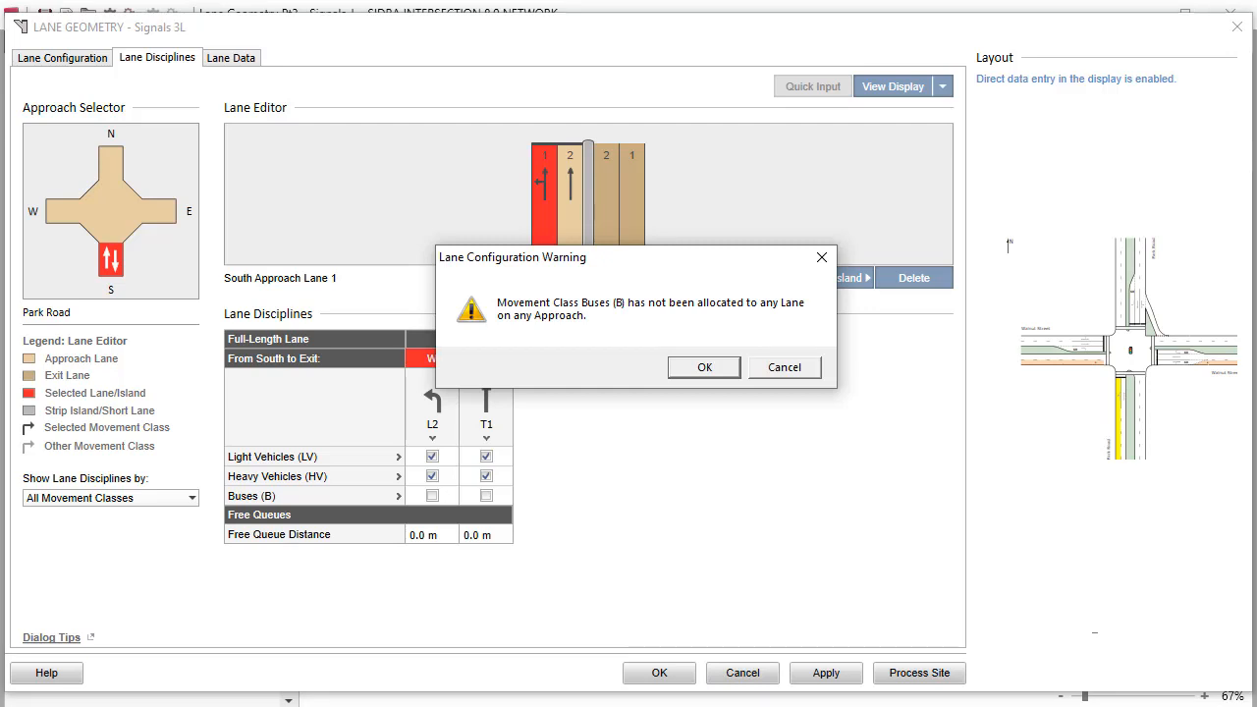
{"action": "left_click", "coordinate": [703, 367]}
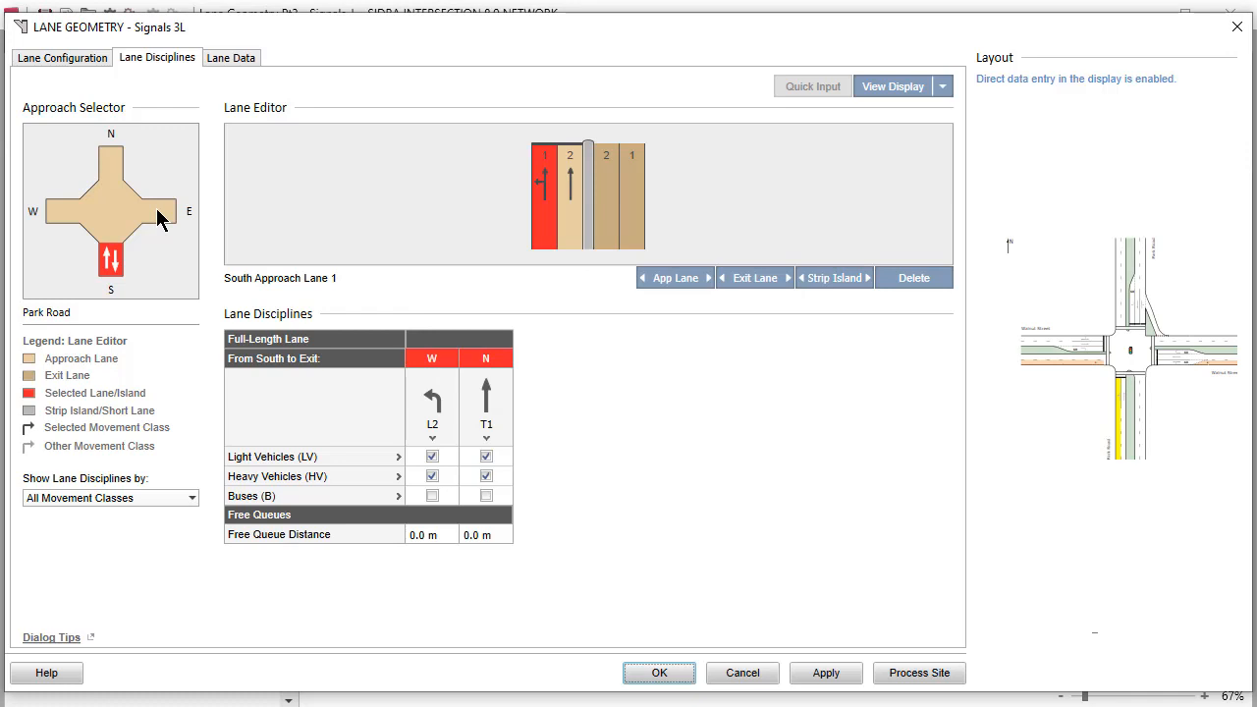
On East Approach Lane 1, make the T1 through movement bus-only instead of light vehicles
{"action": "left_click", "coordinate": [159, 212]}
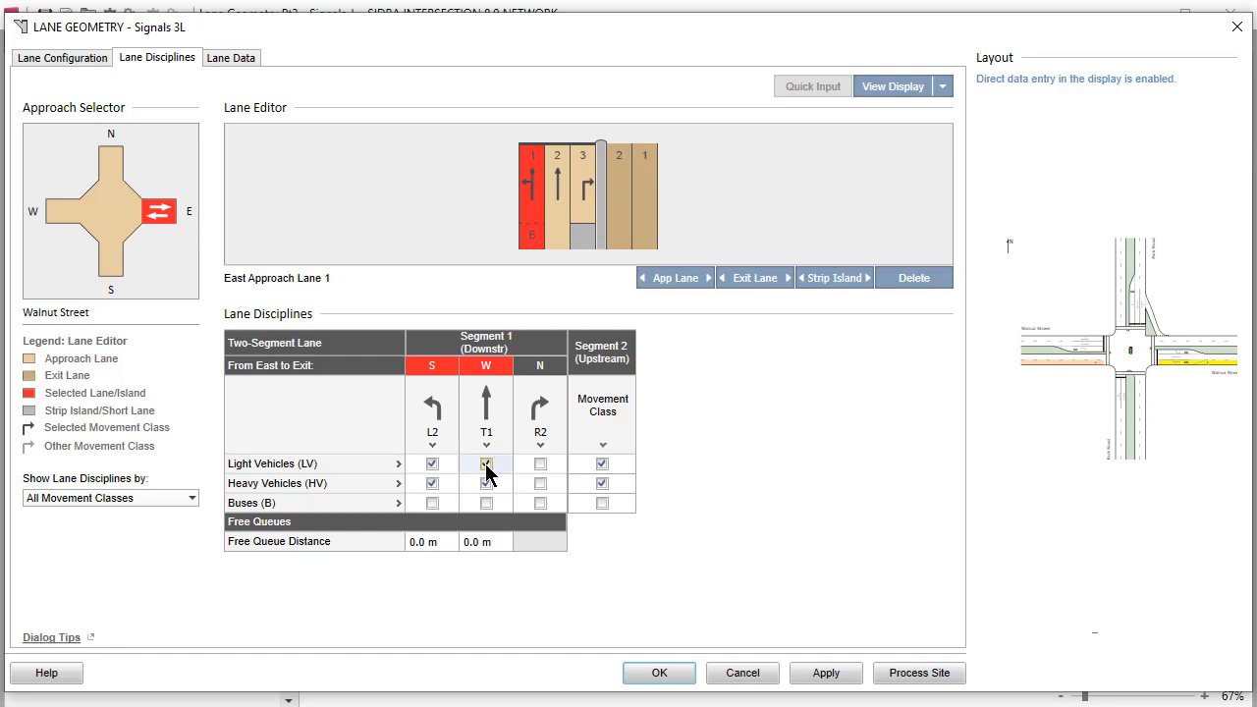
{"action": "left_click", "coordinate": [487, 464]}
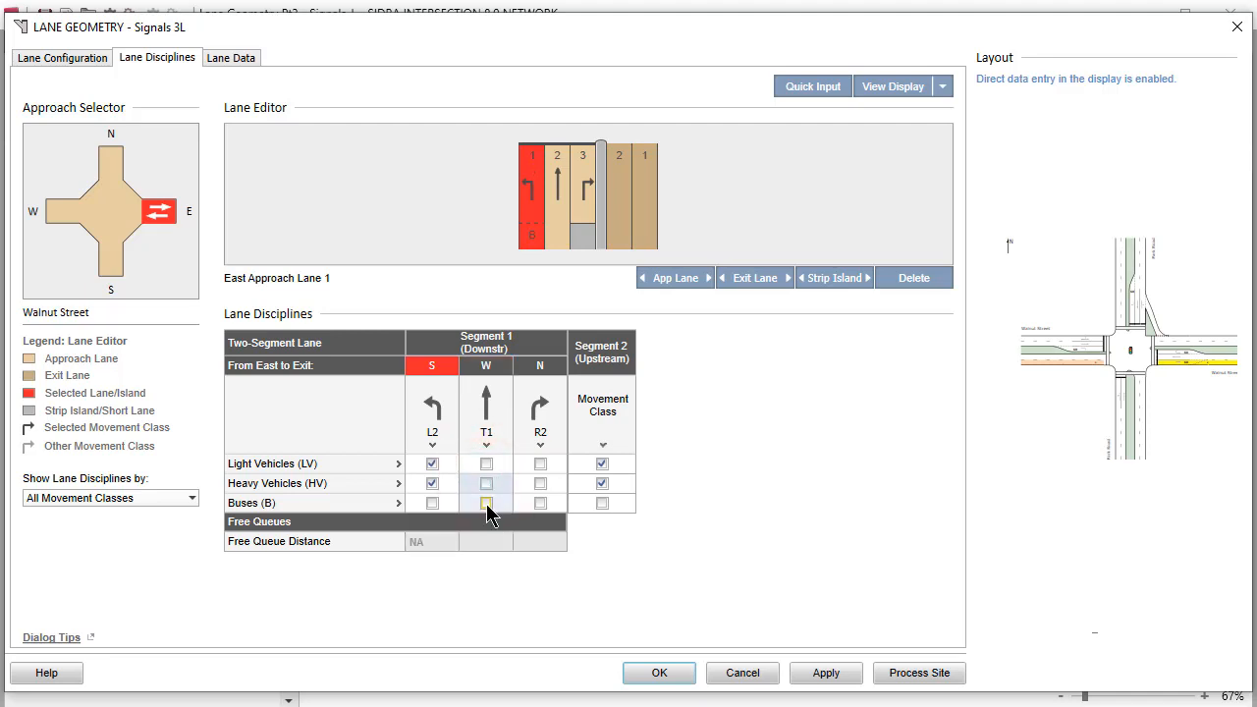
{"action": "left_click", "coordinate": [485, 503]}
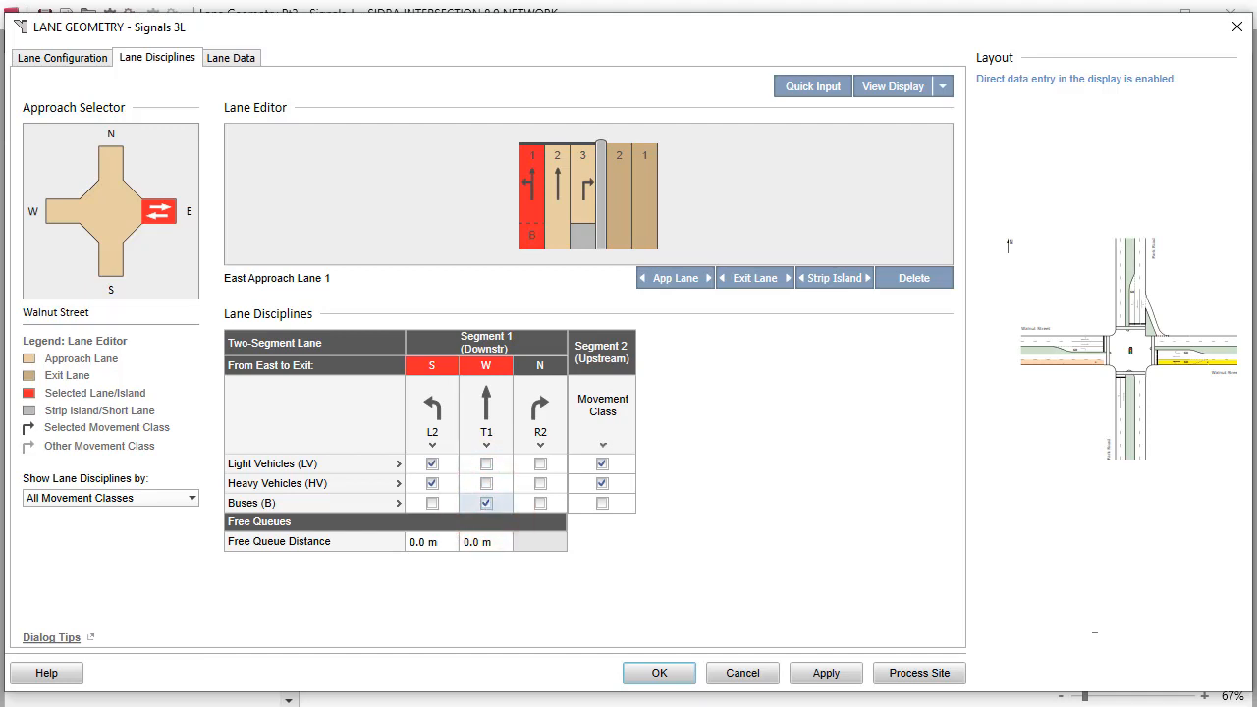
Make upstream Segment 2 bus-only by removing light and heavy vehicles and allowing buses
{"action": "left_click", "coordinate": [601, 463]}
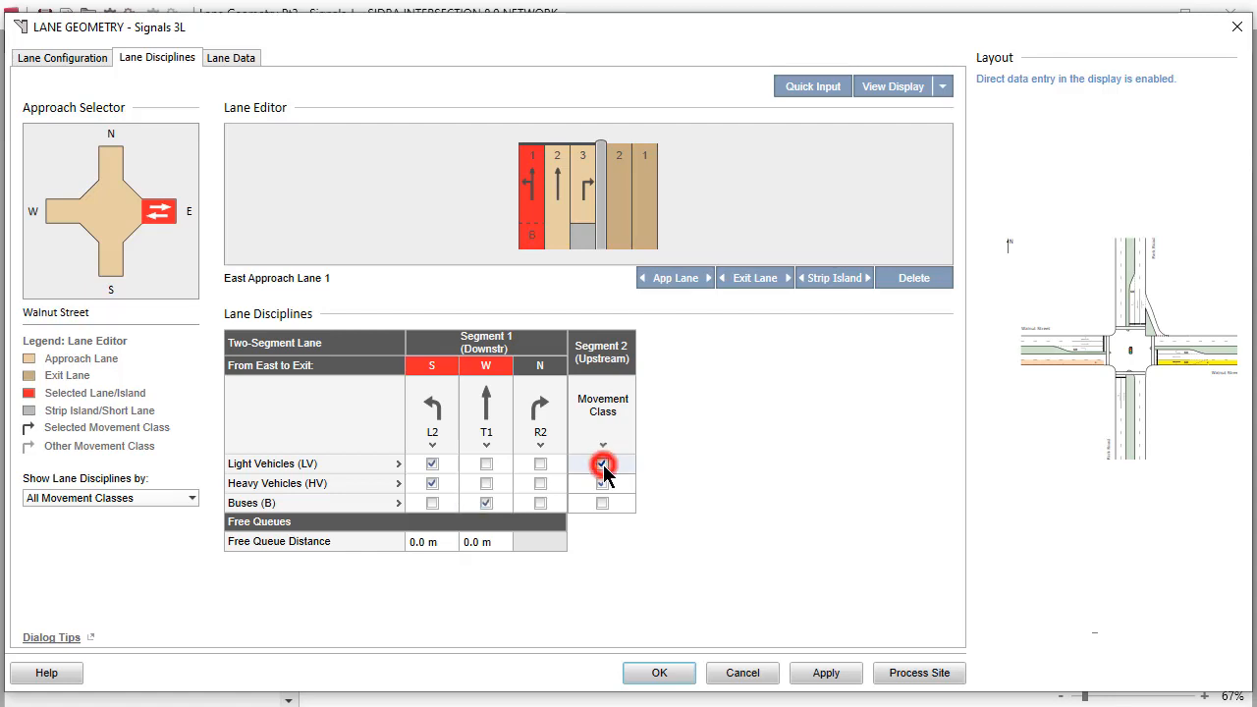
{"action": "left_click", "coordinate": [601, 463]}
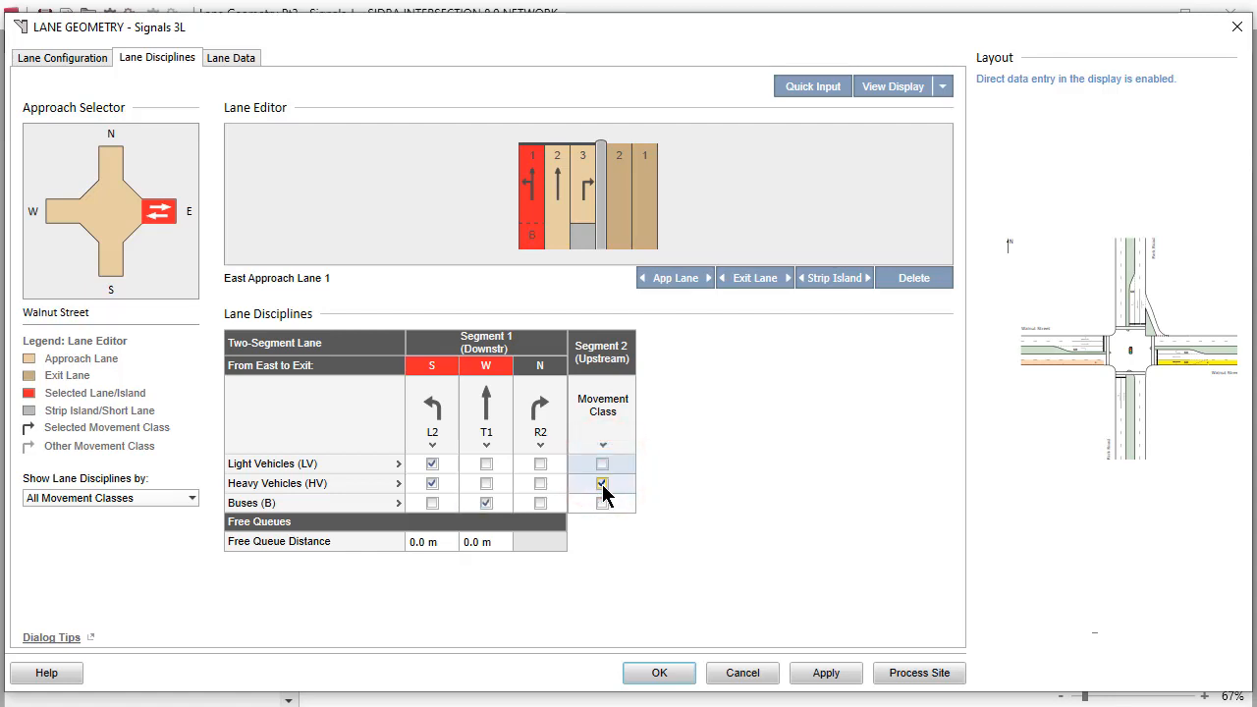
{"action": "left_click", "coordinate": [601, 483]}
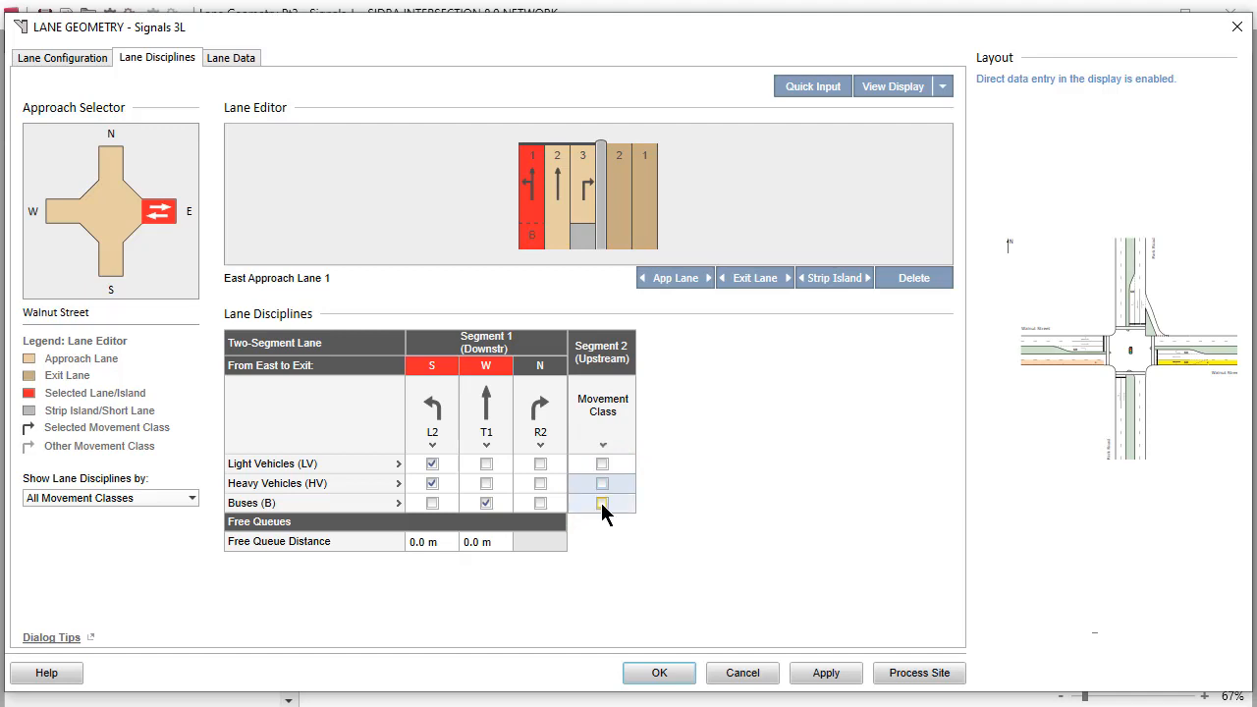
{"action": "left_click", "coordinate": [601, 503]}
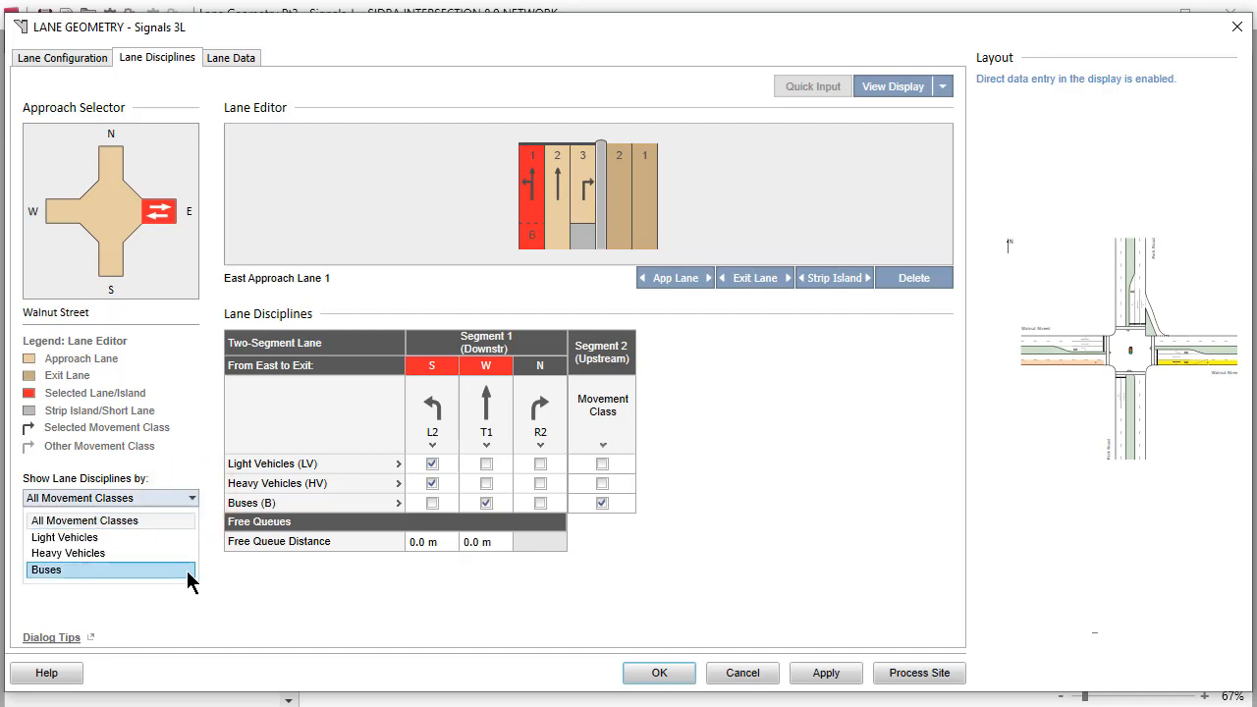
Filter the lane disciplines display to the Buses movement class
{"action": "left_click", "coordinate": [46, 570]}
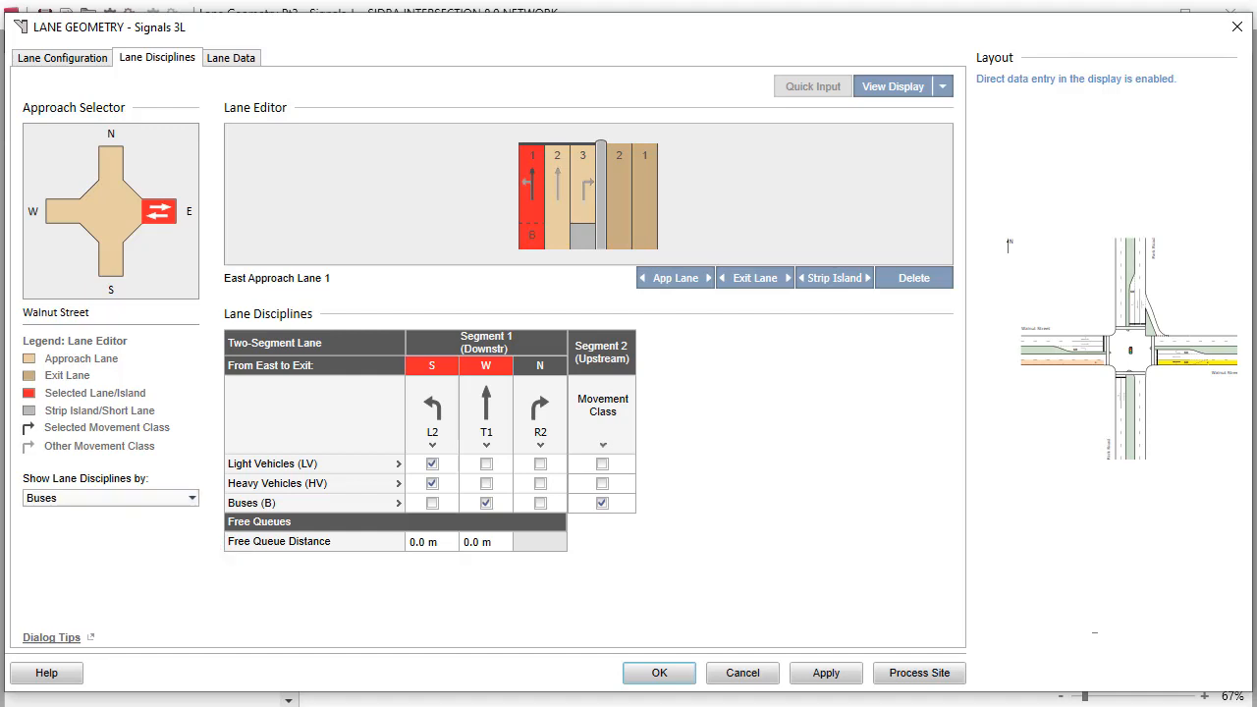
{"action": "left_click", "coordinate": [232, 57]}
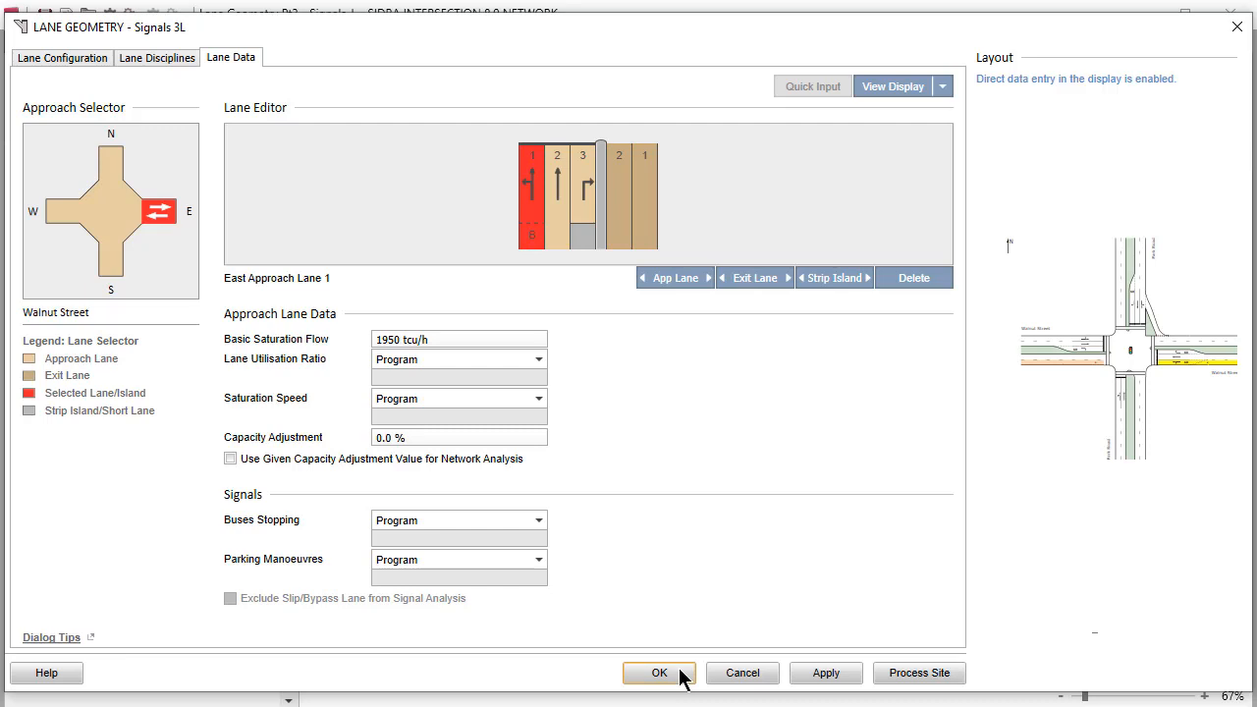
Accept the East Approach Lane 1 data and save the lane geometry, returning to the site layout
{"action": "left_click", "coordinate": [660, 671]}
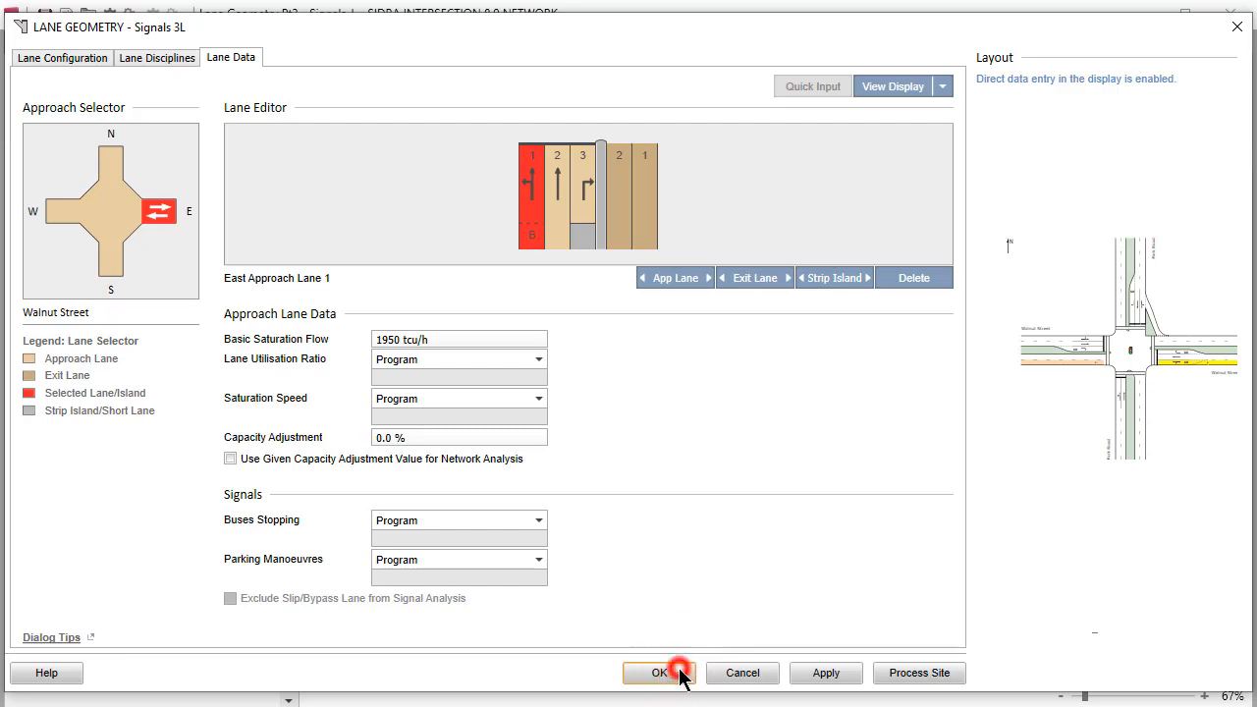
{"action": "left_click", "coordinate": [659, 672]}
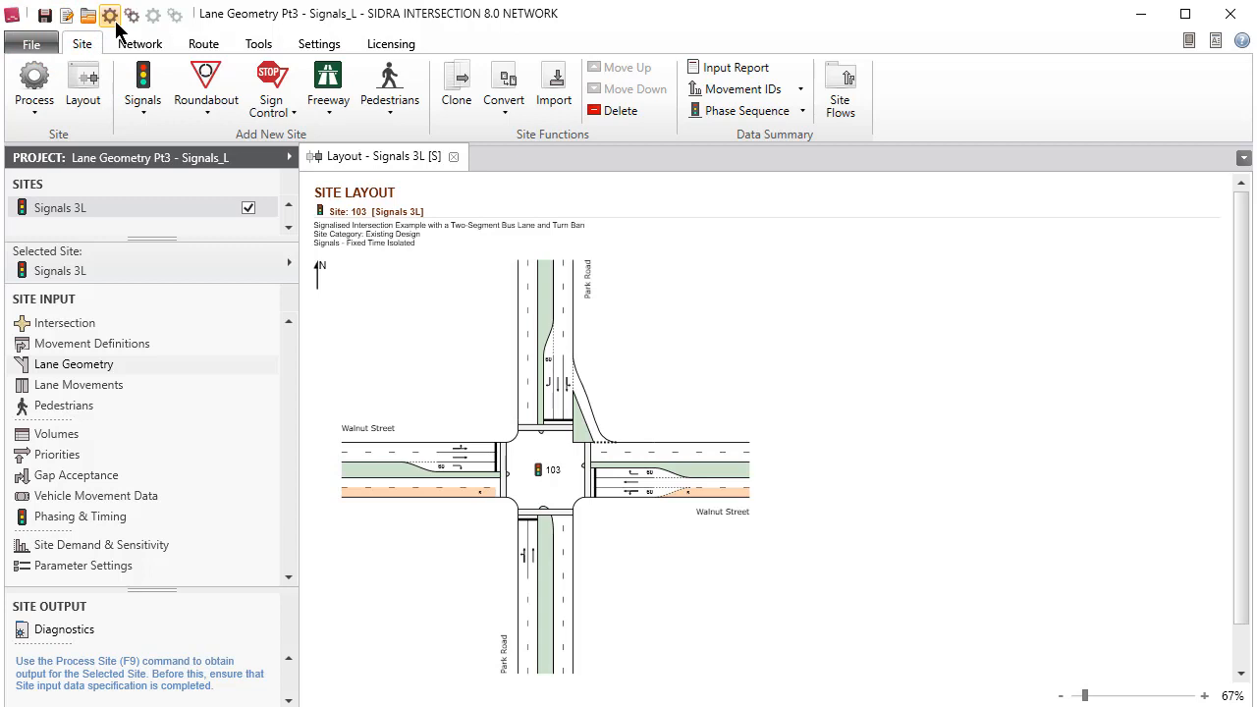
Process the Signals 3L site, which reports buses on East T1 running in no phase
{"action": "left_click", "coordinate": [110, 16]}
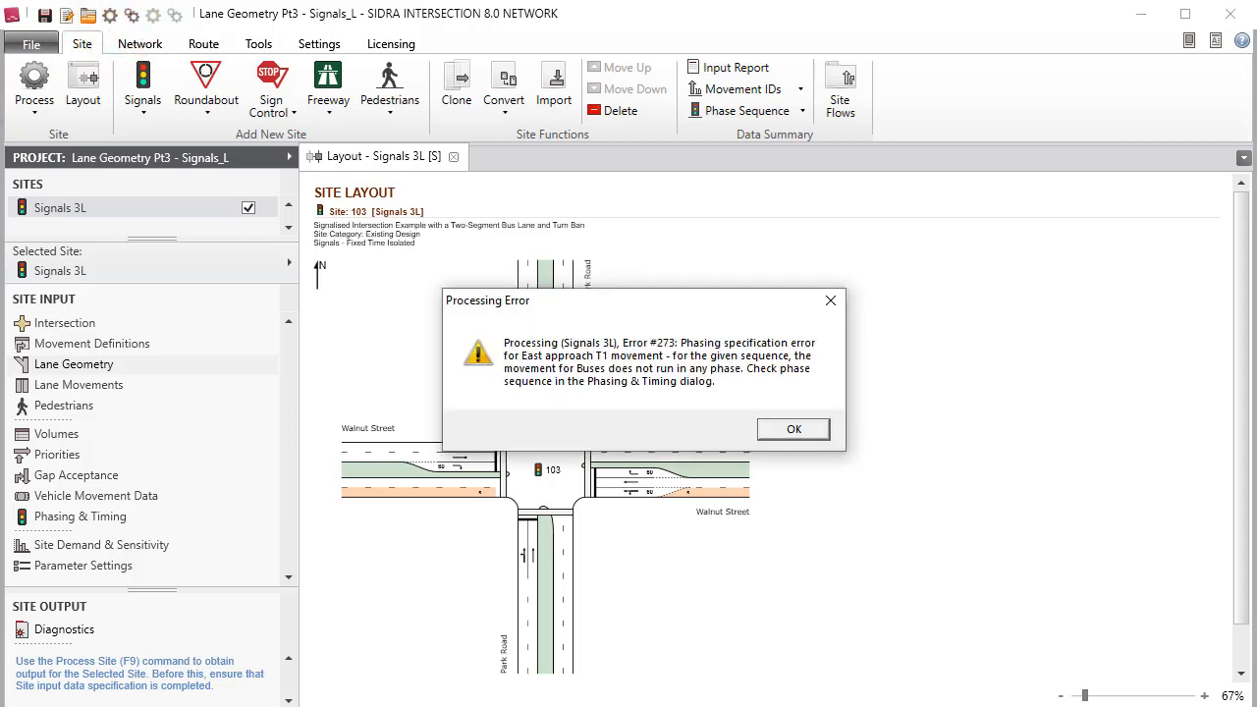